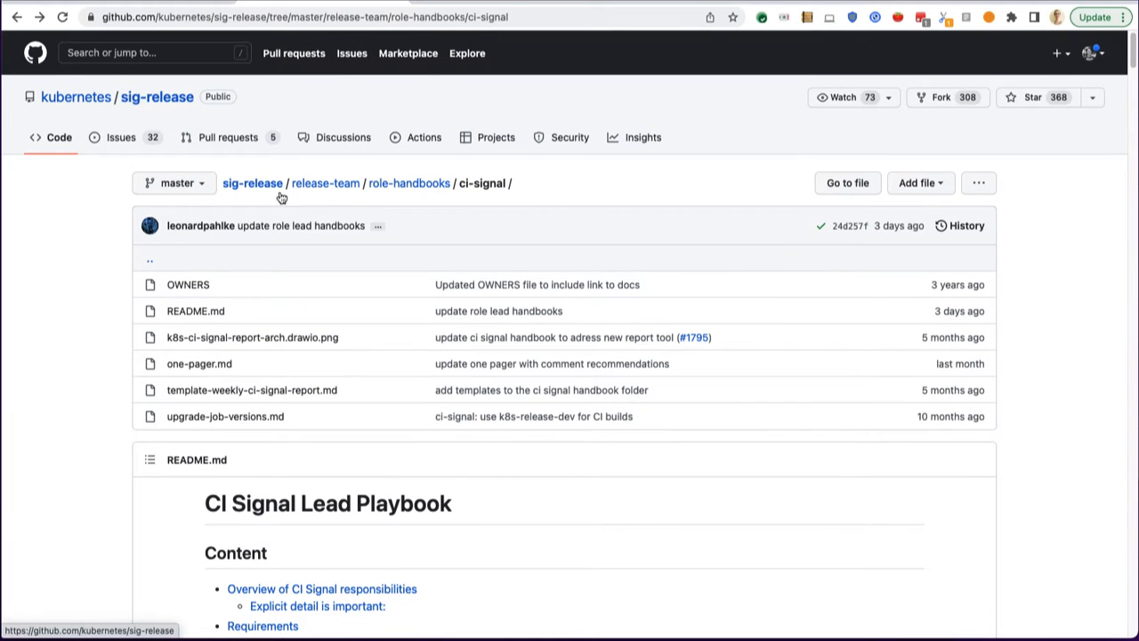
# Step: Scroll the README and follow its dashboard link to the TestGrid index at k8s-testgrid.appspot.com
pyautogui.scroll(-3)
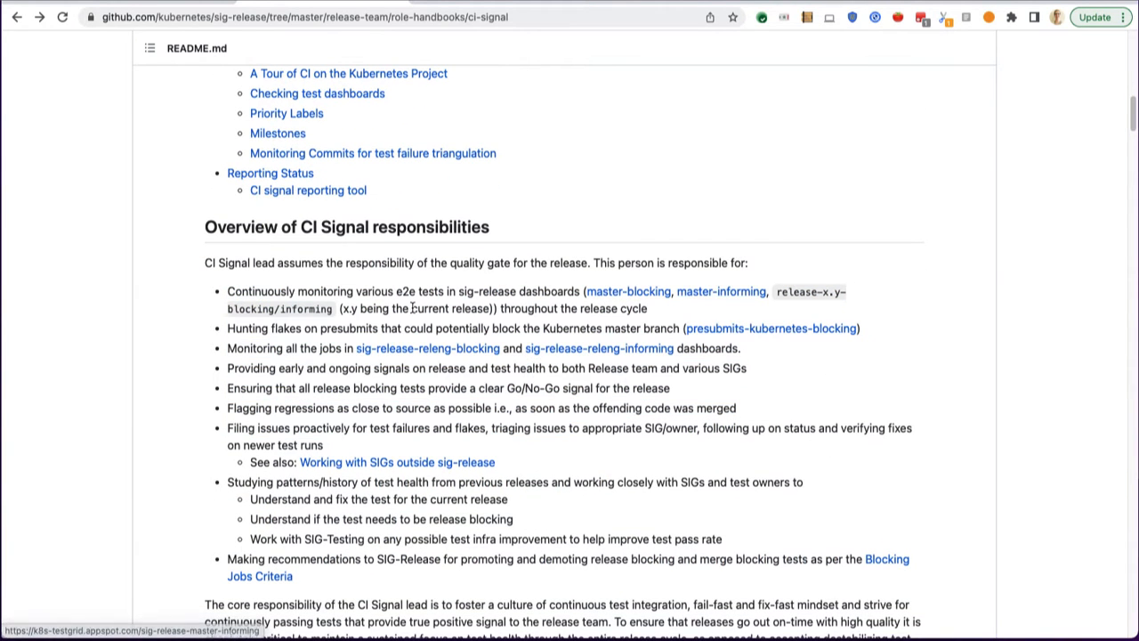
pyautogui.moveTo(516, 301)
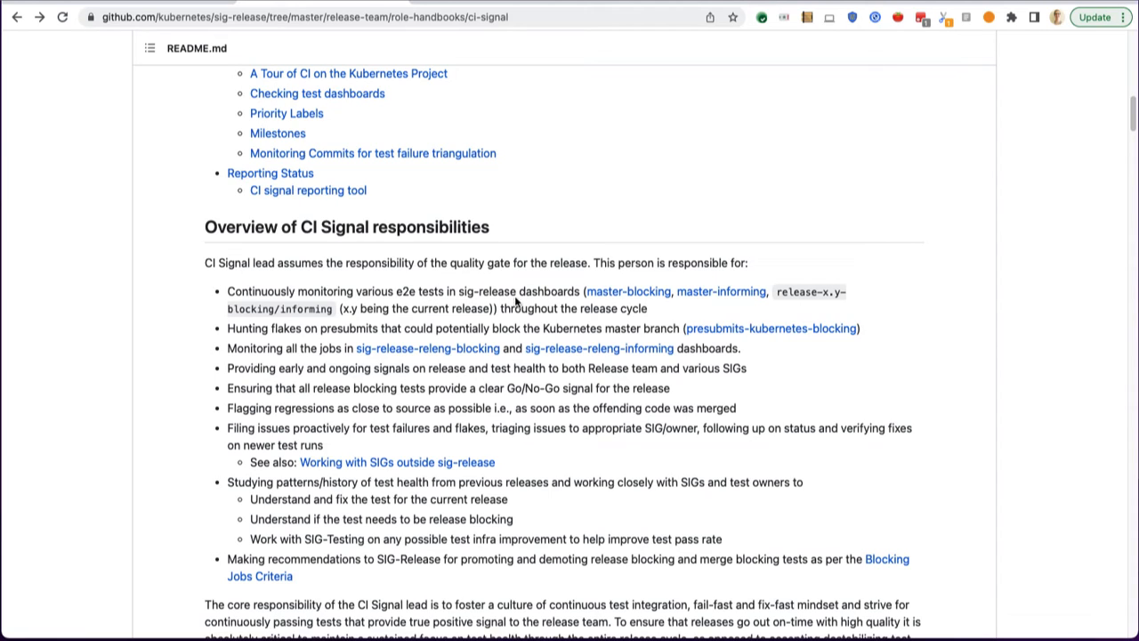
pyautogui.moveTo(612, 307)
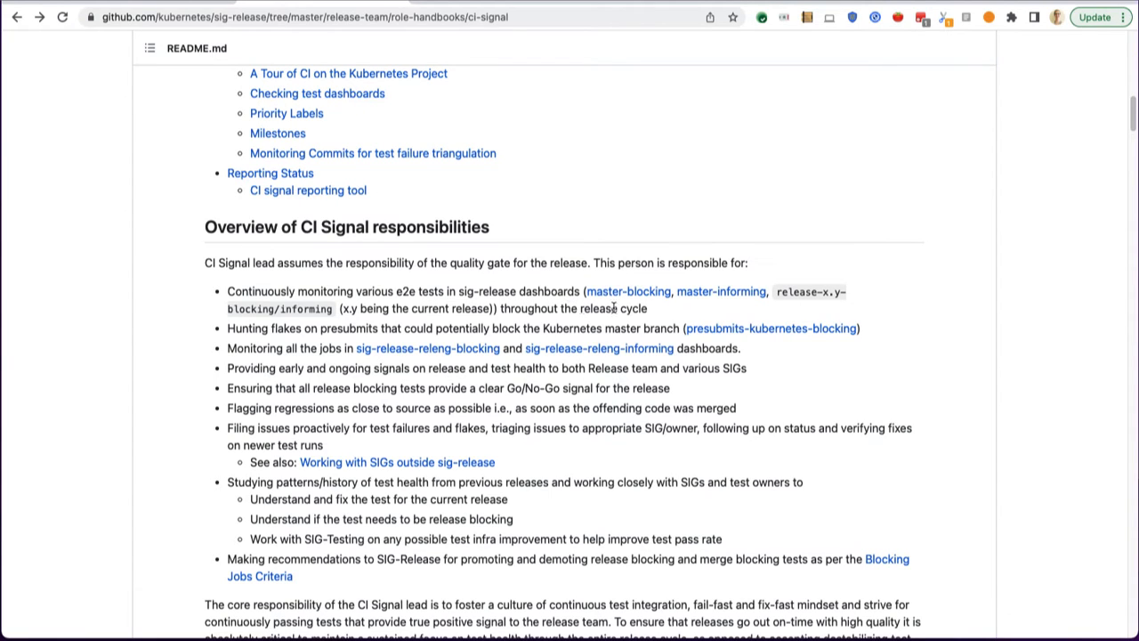
pyautogui.moveTo(627, 291)
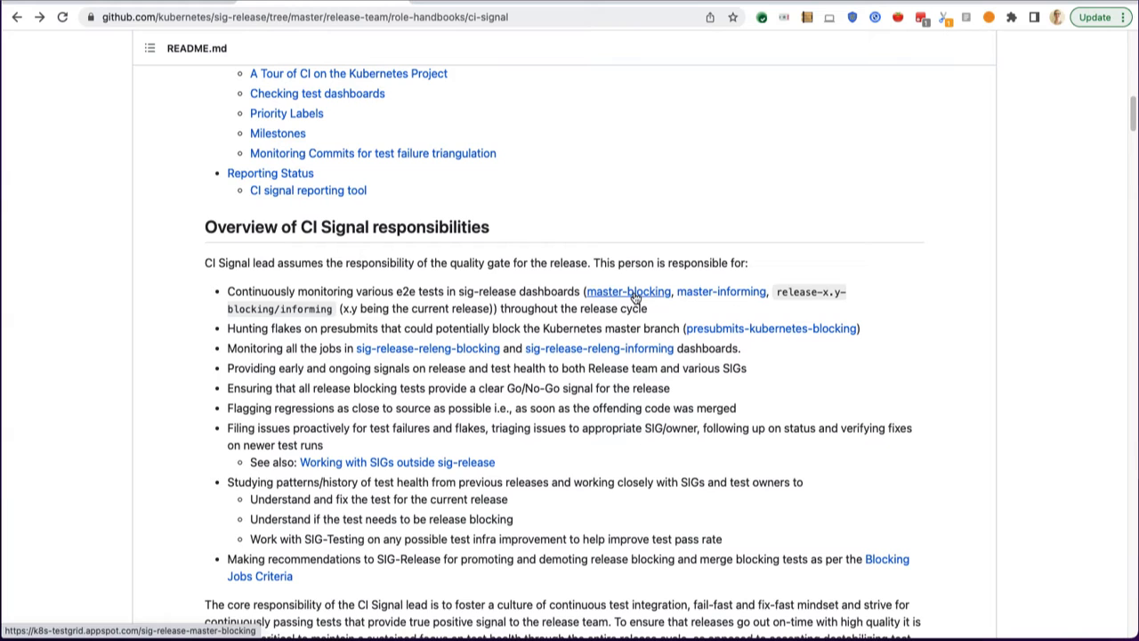
pyautogui.moveTo(743, 334)
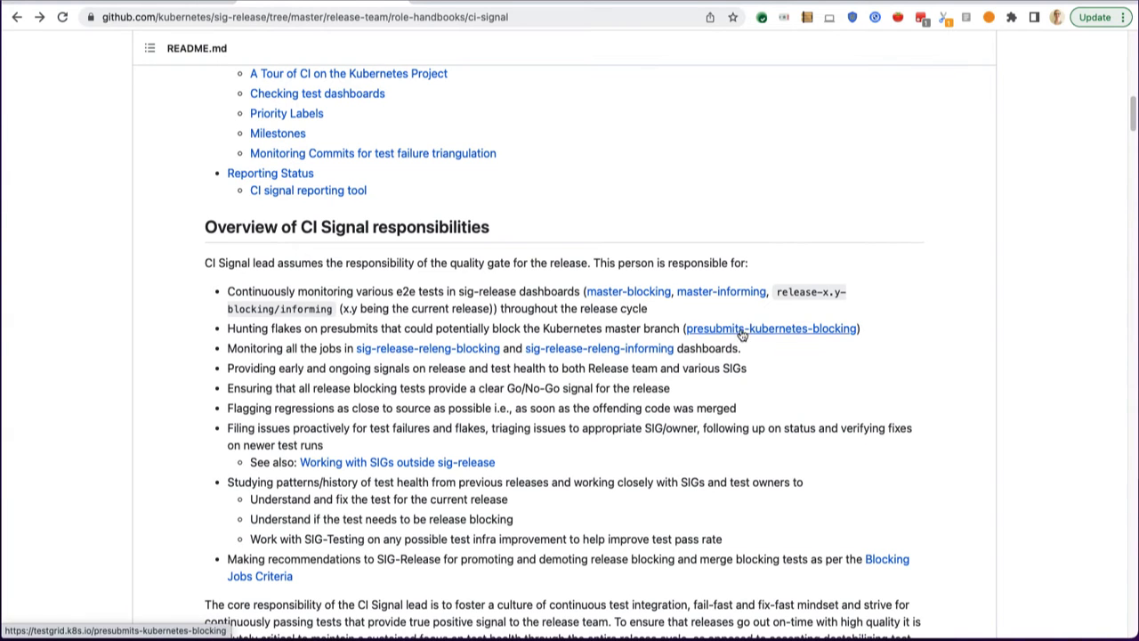
pyautogui.click(771, 328)
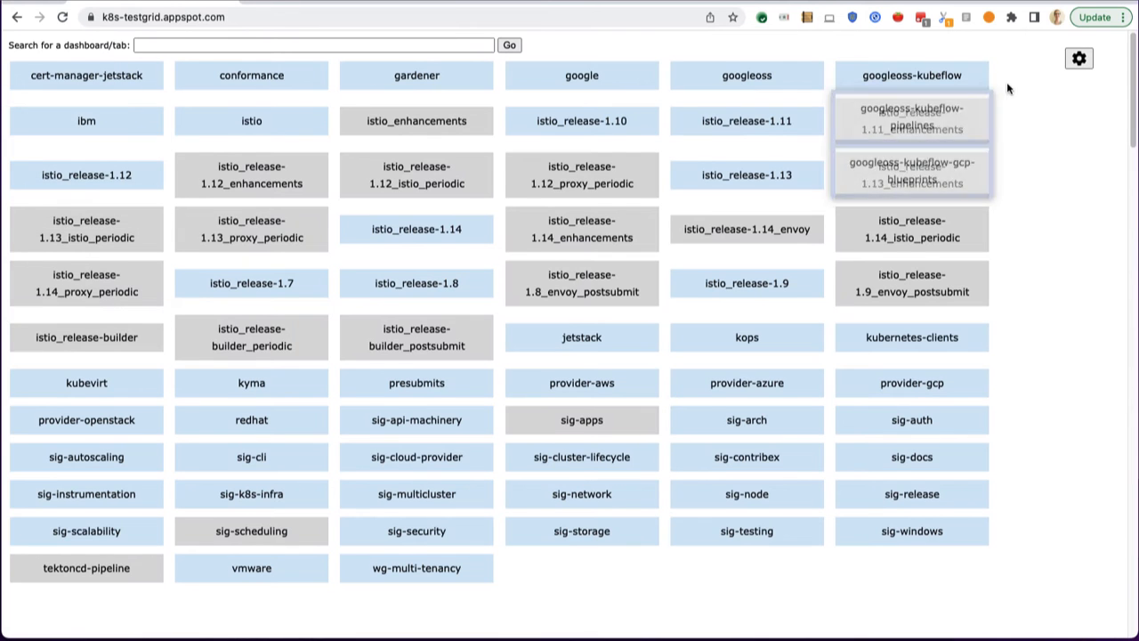
pyautogui.moveTo(1061, 202)
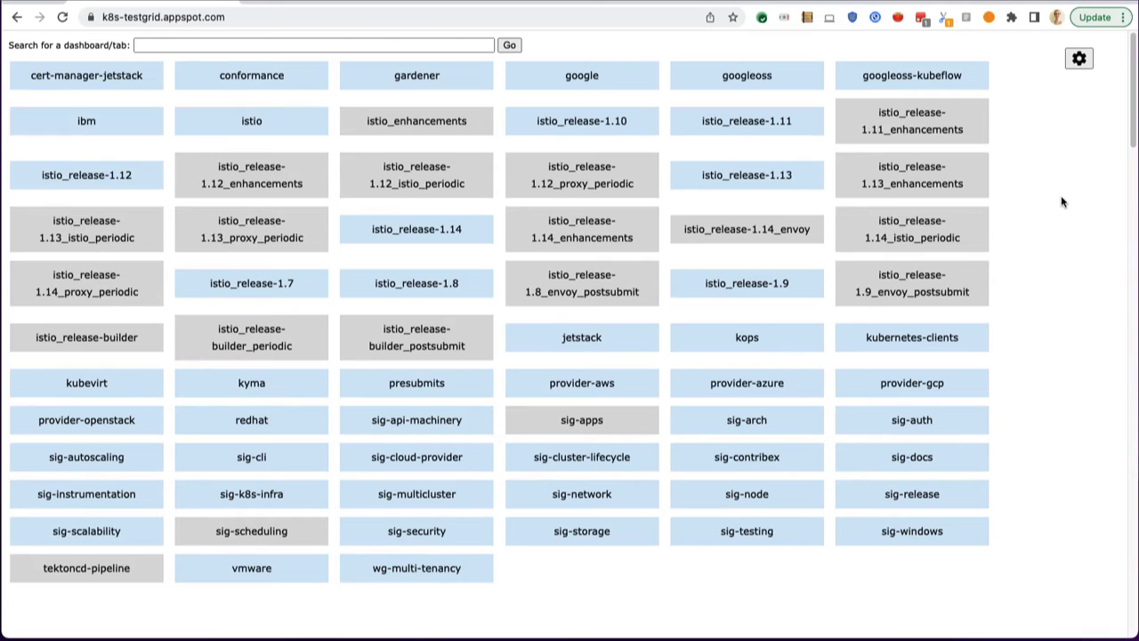
pyautogui.moveTo(1065, 374)
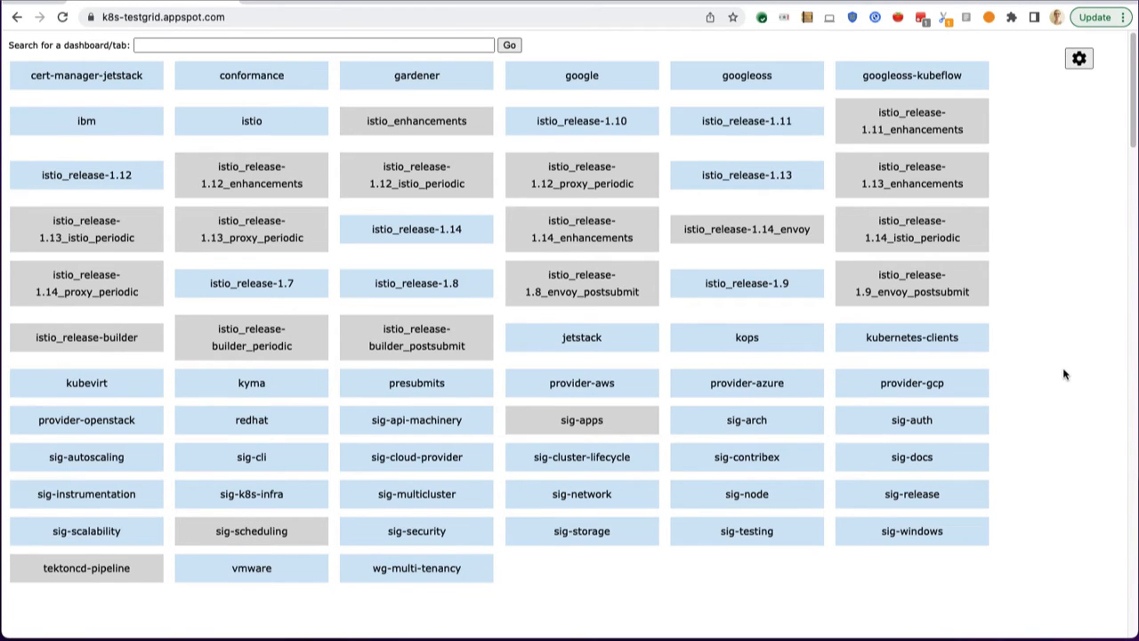
pyautogui.moveTo(1060, 448)
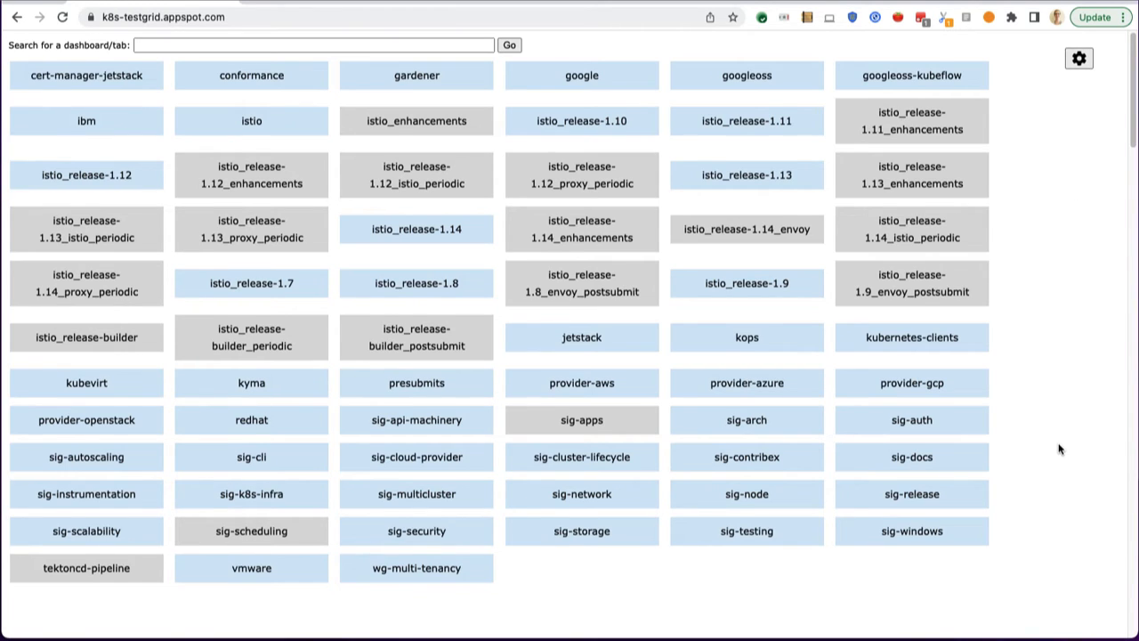
pyautogui.moveTo(1047, 515)
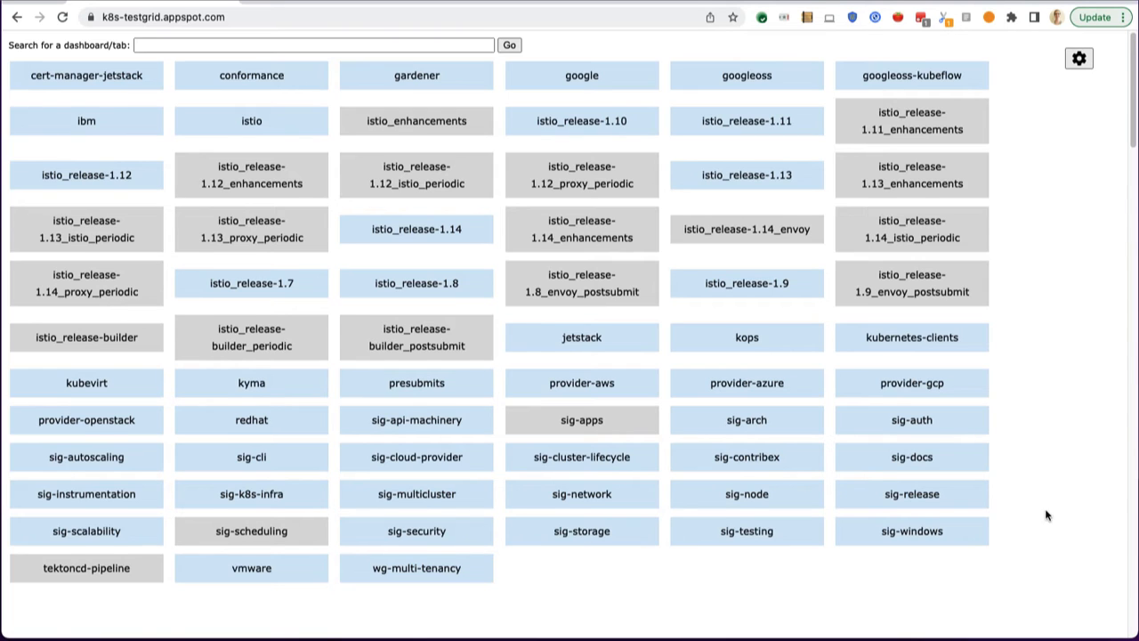
# Step: Open the sig-release group overview and highlight the master-blocking and master-informing dashboard names
pyautogui.click(911, 494)
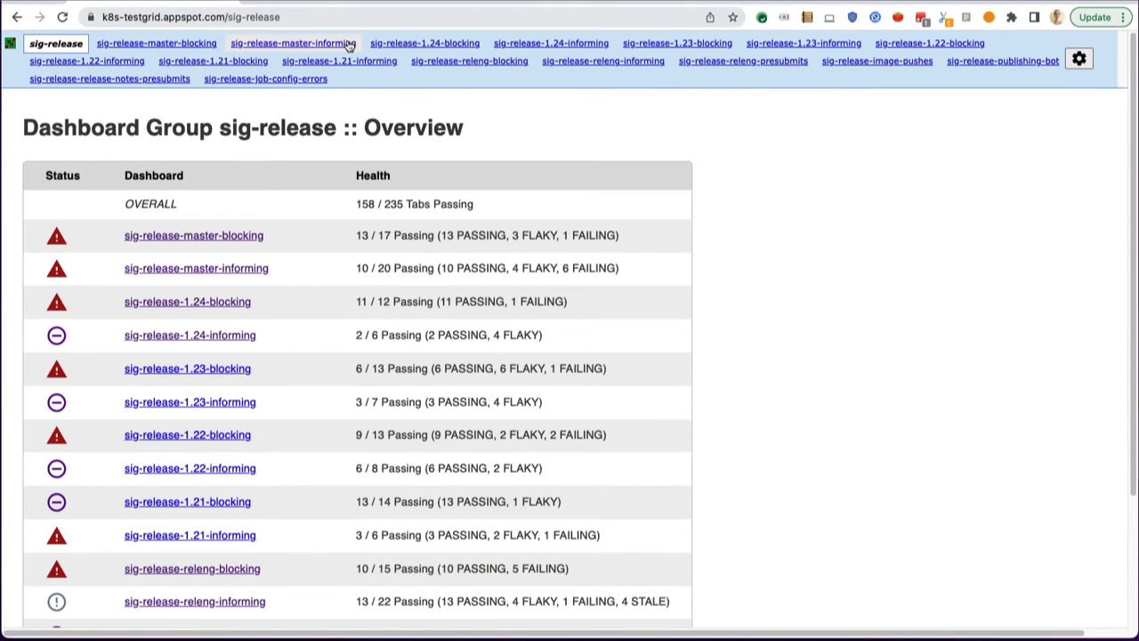
pyautogui.moveTo(884, 359)
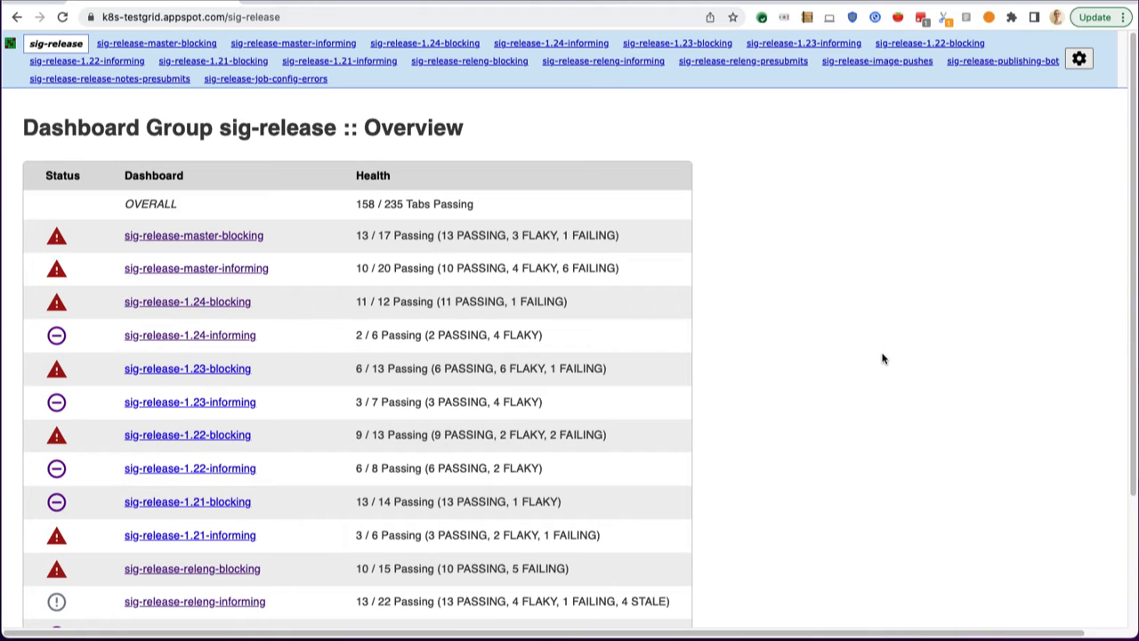
pyautogui.scroll(-3)
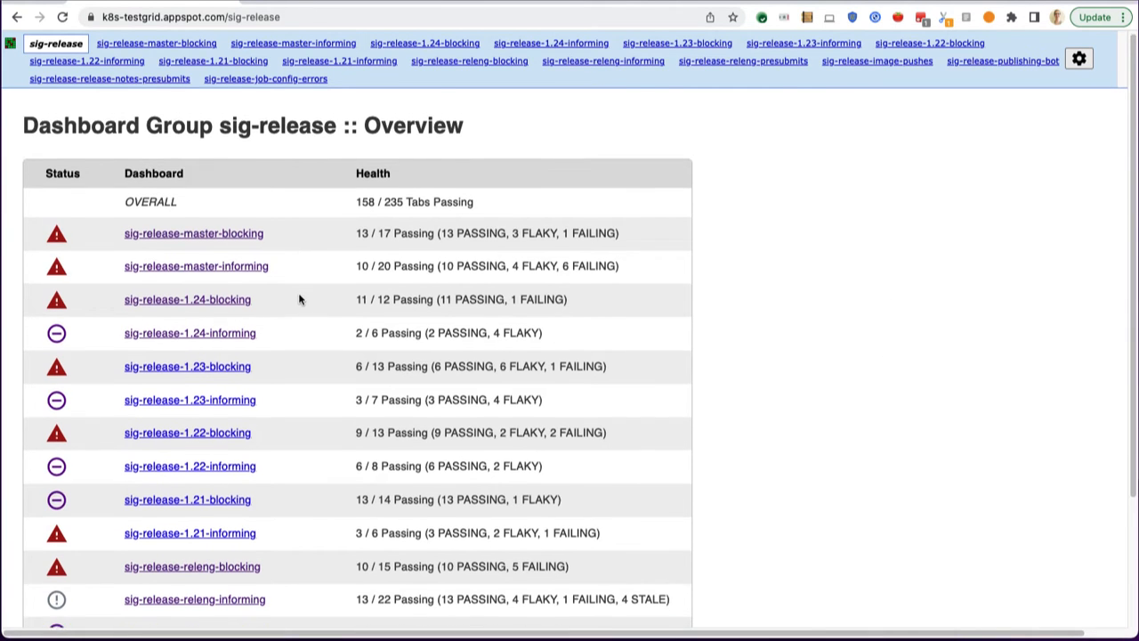
pyautogui.scroll(-3)
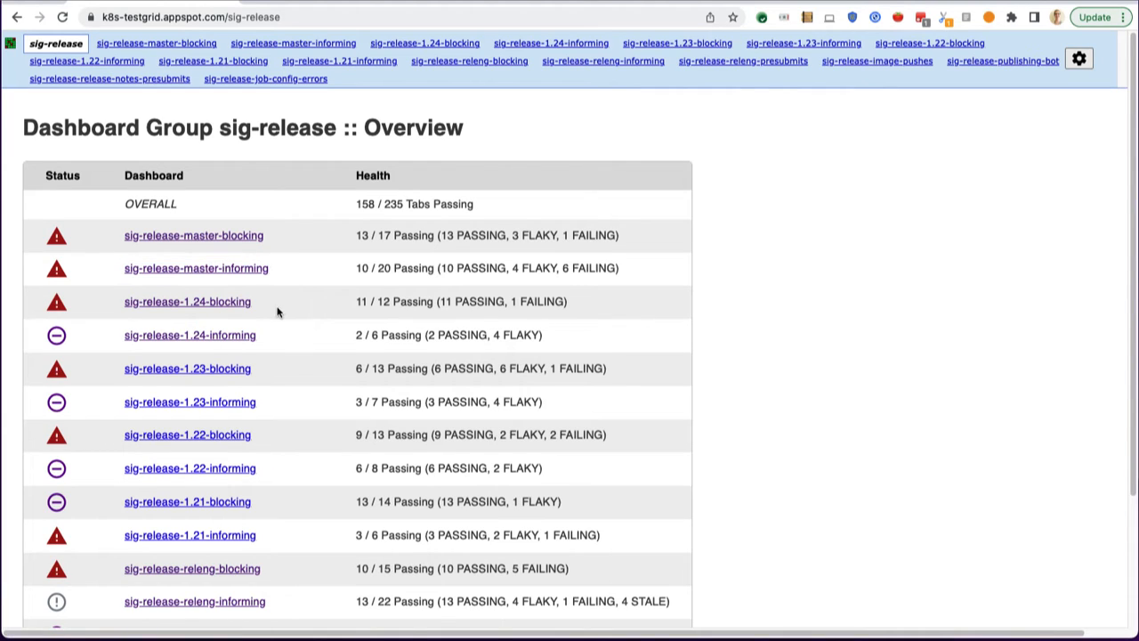
pyautogui.moveTo(288, 307)
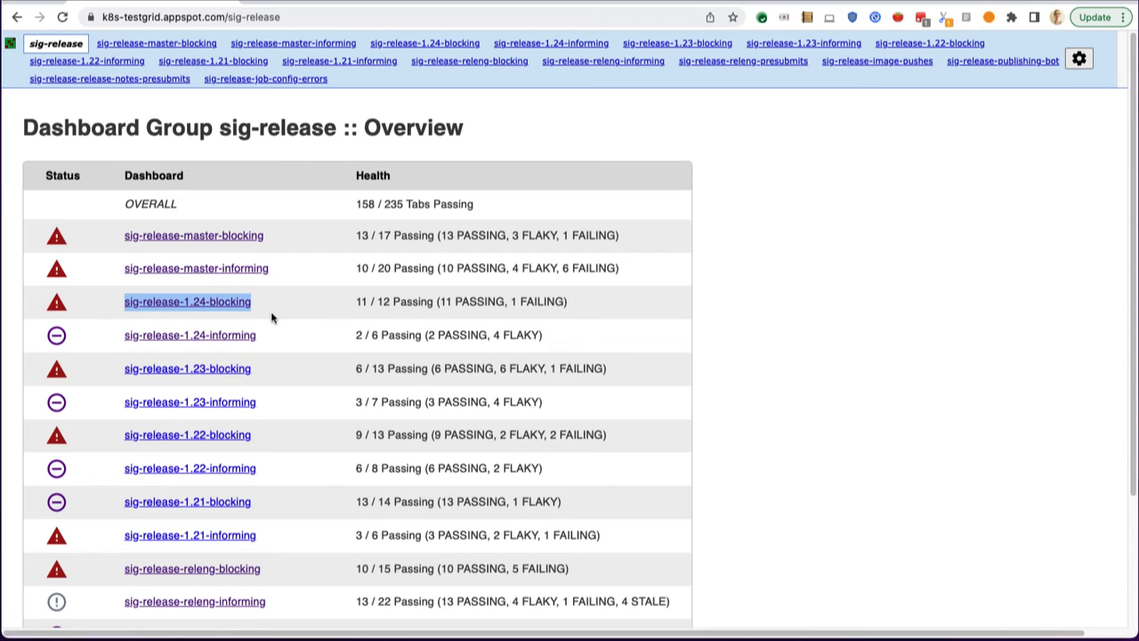
pyautogui.moveTo(278, 305)
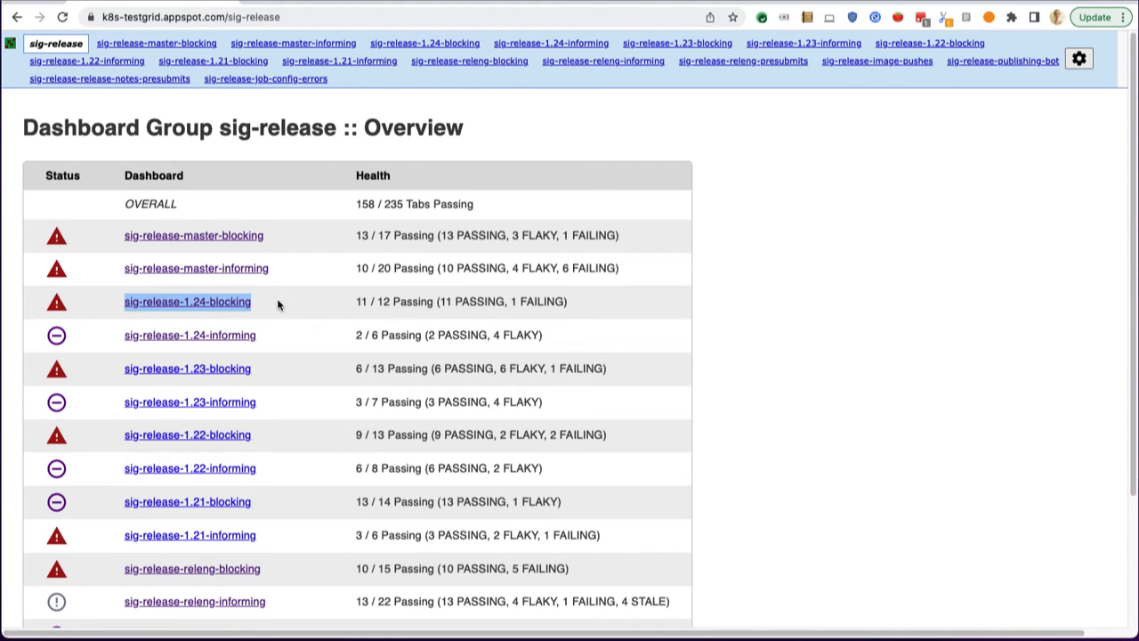
pyautogui.moveTo(281, 334)
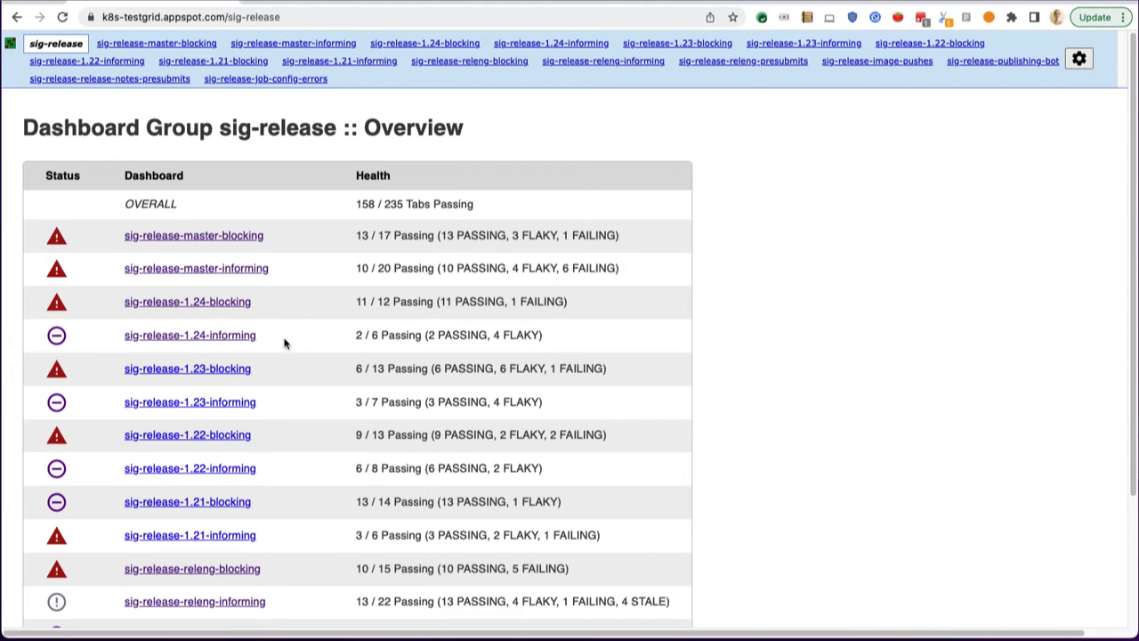
pyautogui.moveTo(286, 318)
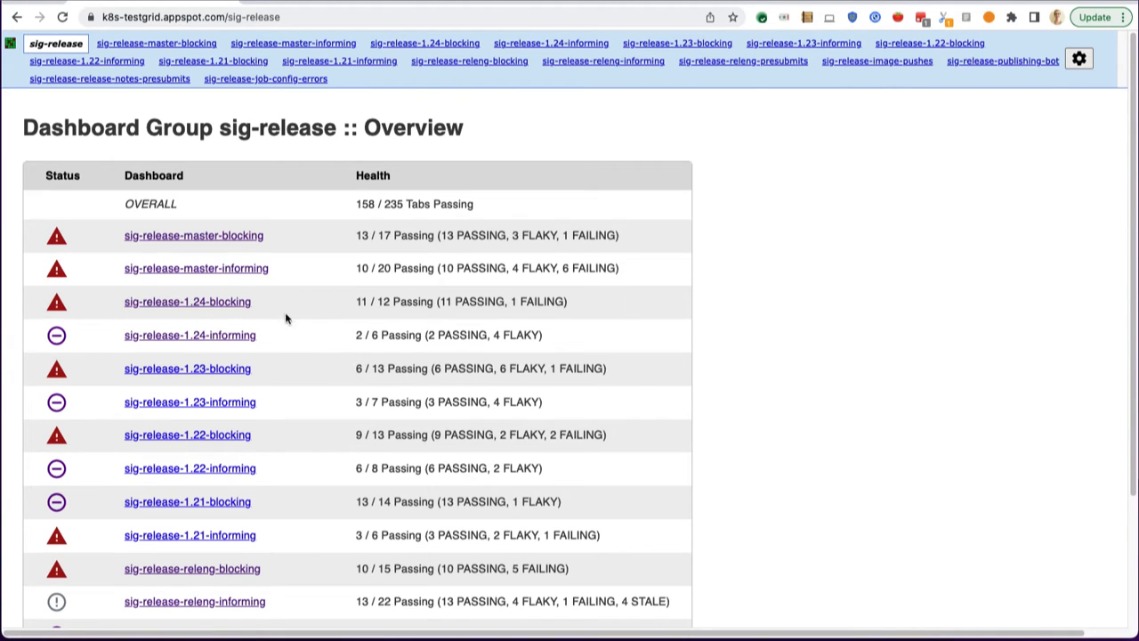
pyautogui.moveTo(293, 339)
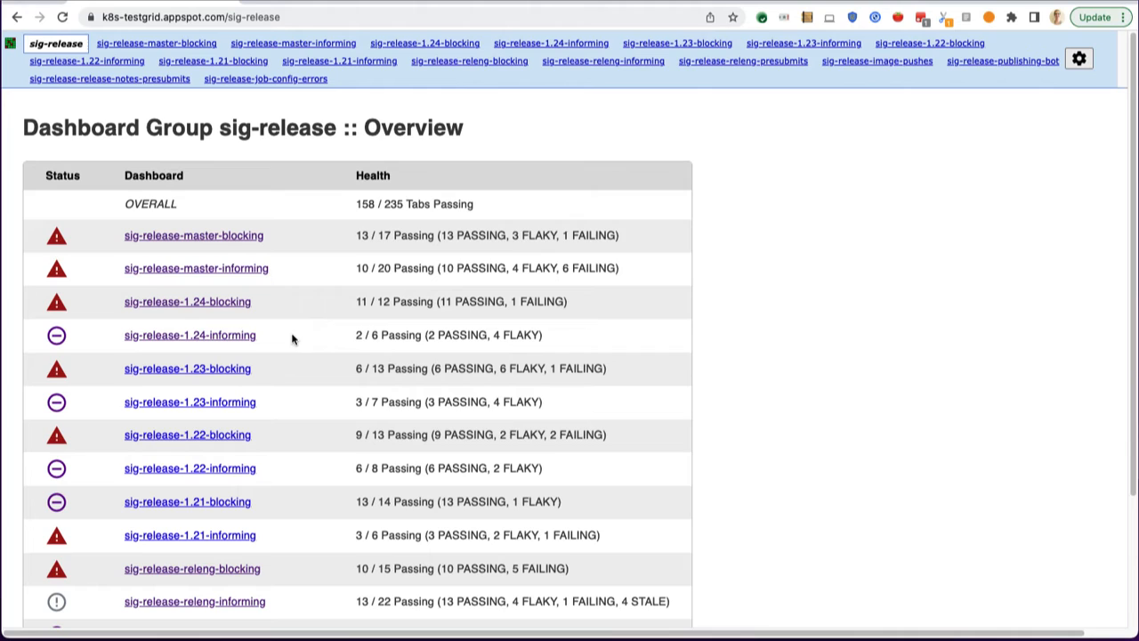
pyautogui.moveTo(254, 265)
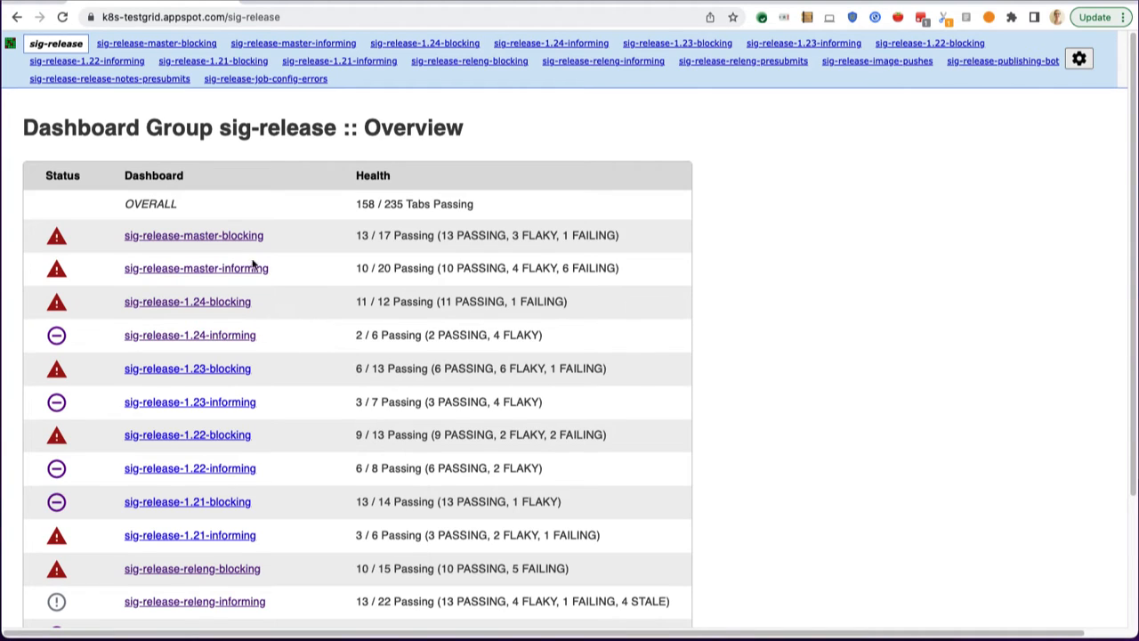
pyautogui.moveTo(217, 244)
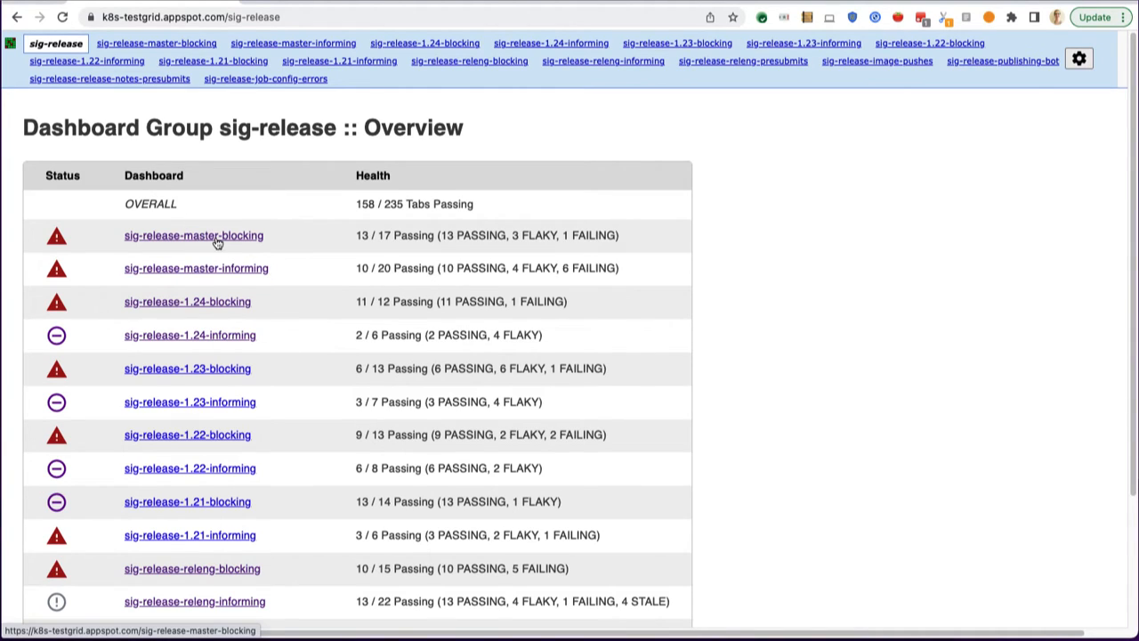
pyautogui.moveTo(289, 261)
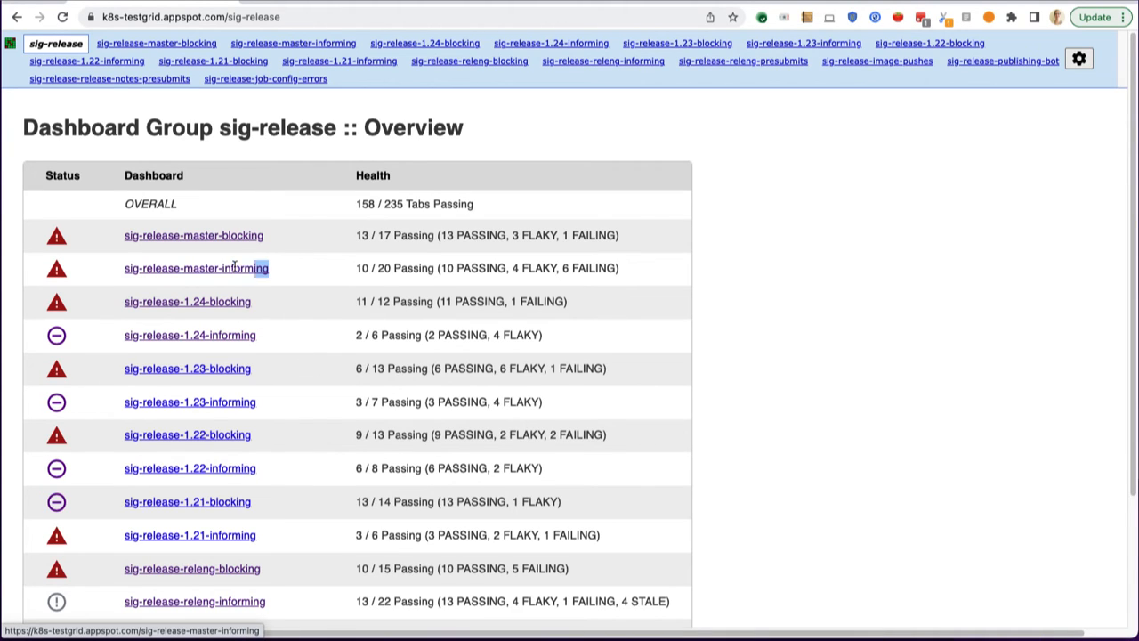
pyautogui.moveTo(276, 240)
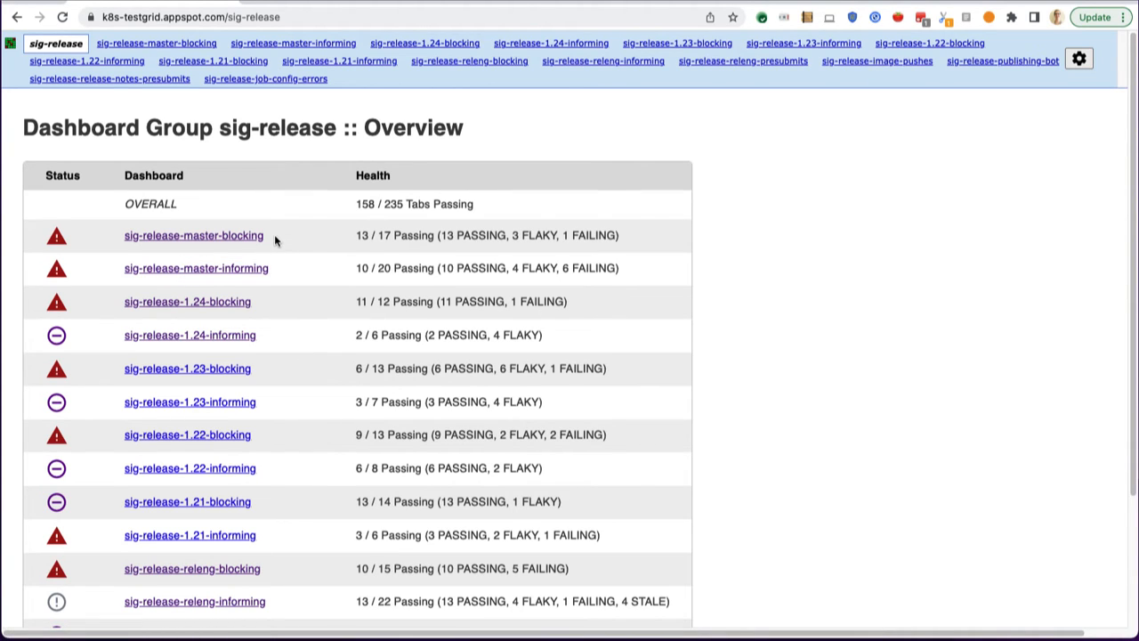
pyautogui.doubleClick(243, 235)
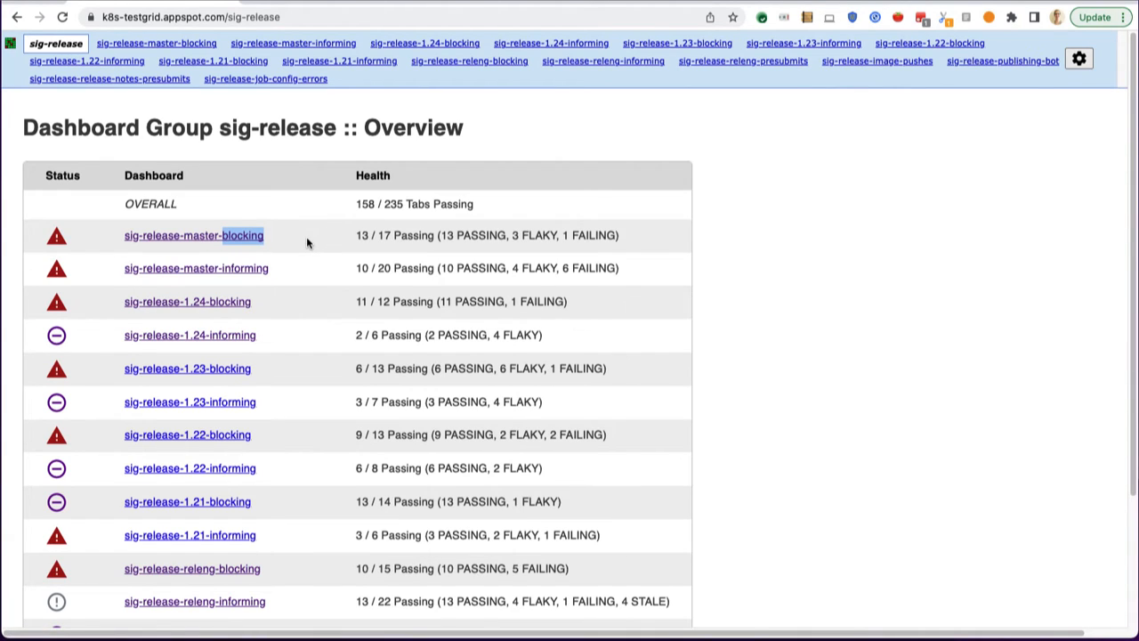
pyautogui.moveTo(287, 241)
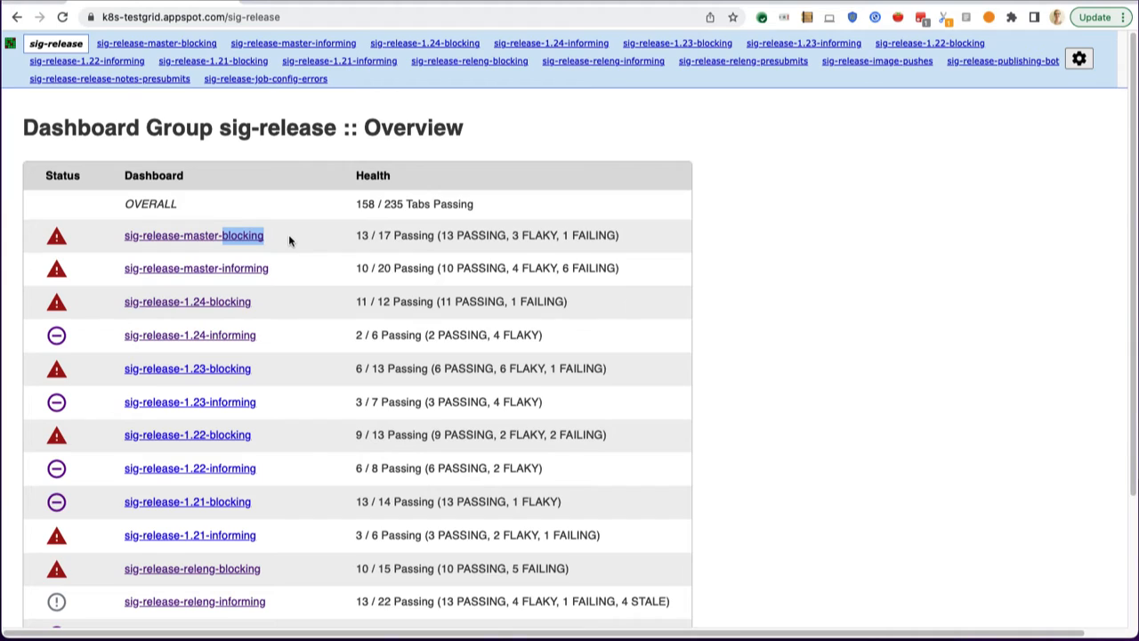
pyautogui.moveTo(286, 240)
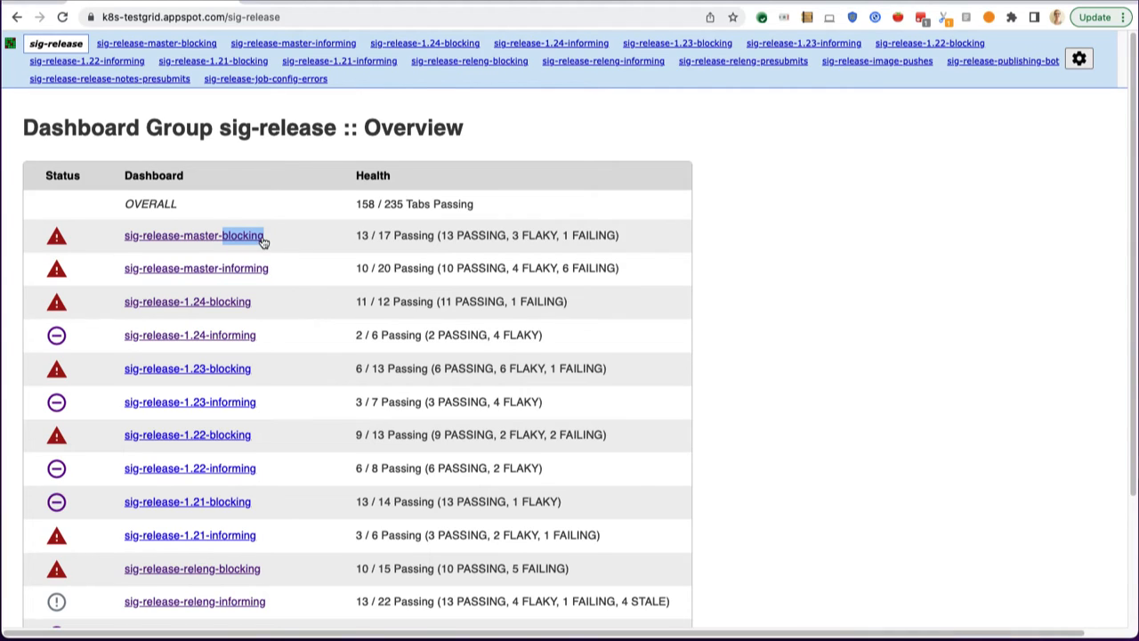
pyautogui.moveTo(276, 278)
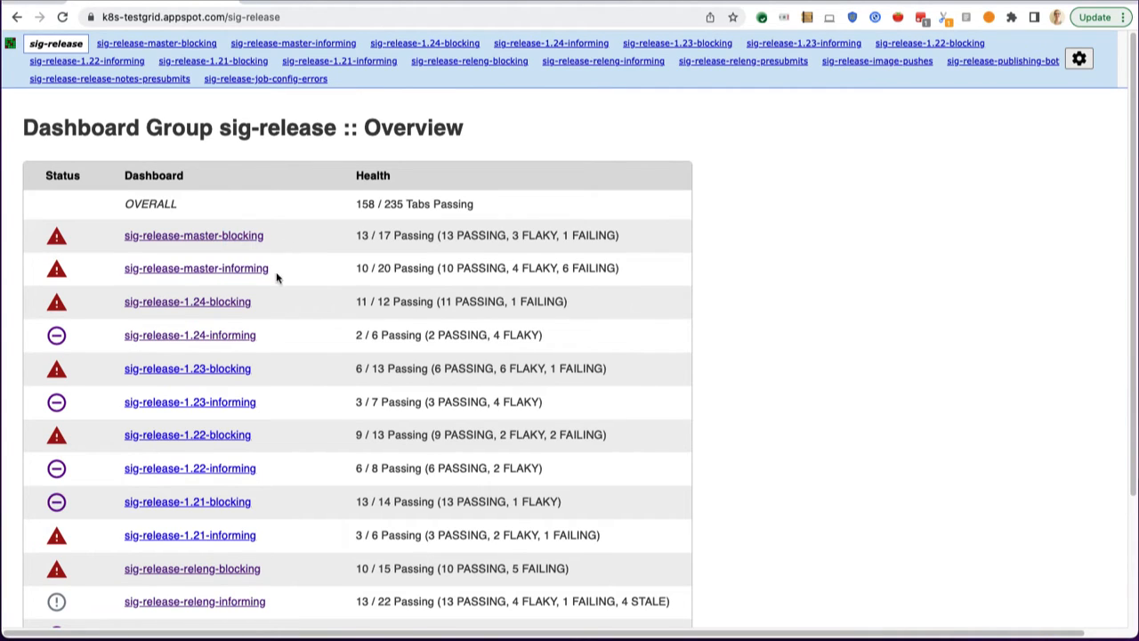
pyautogui.doubleClick(246, 268)
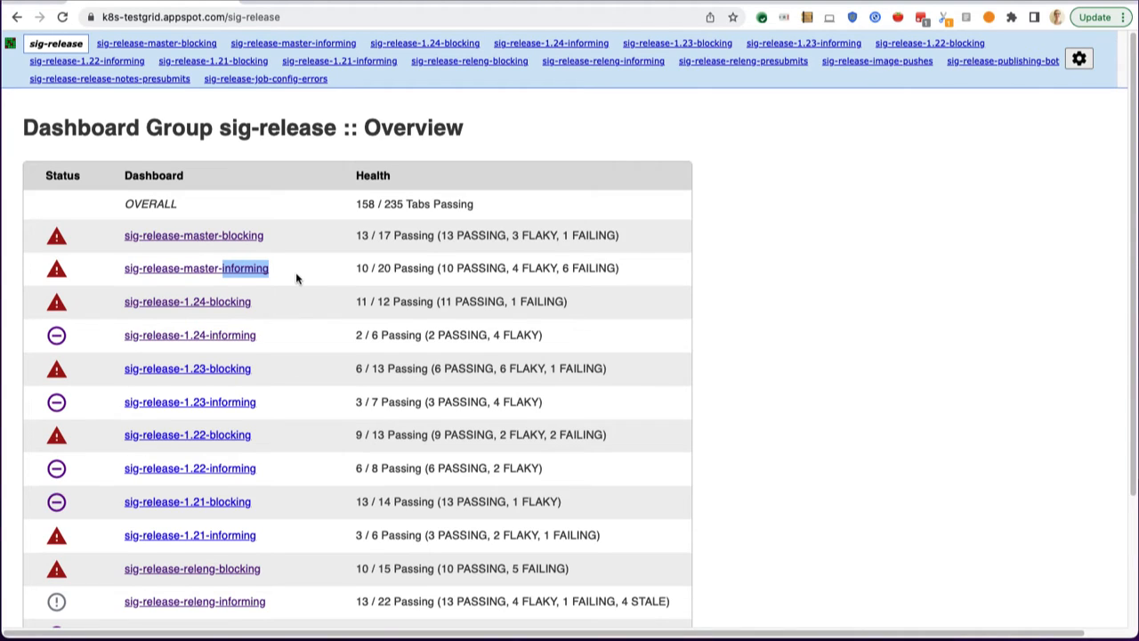
pyautogui.moveTo(293, 276)
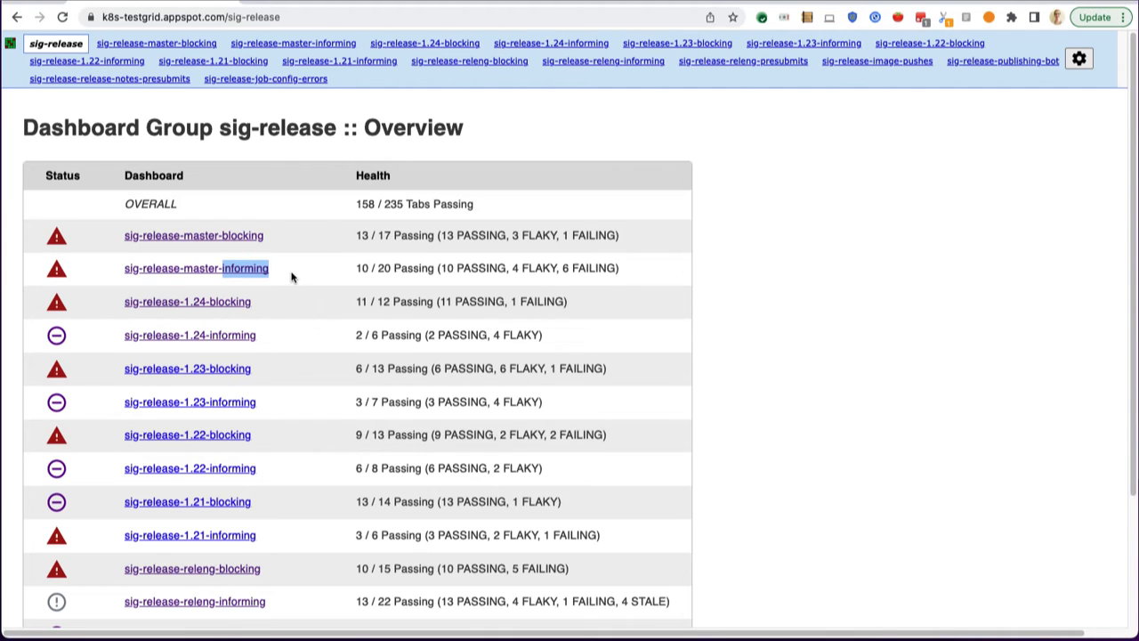
pyautogui.moveTo(295, 276)
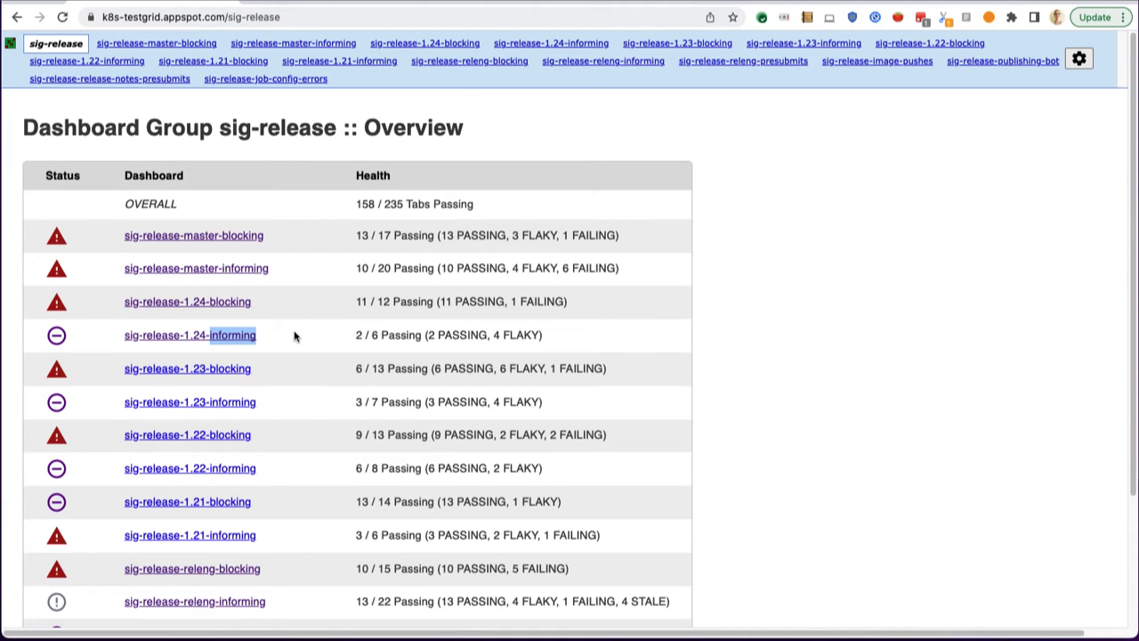
pyautogui.moveTo(297, 340)
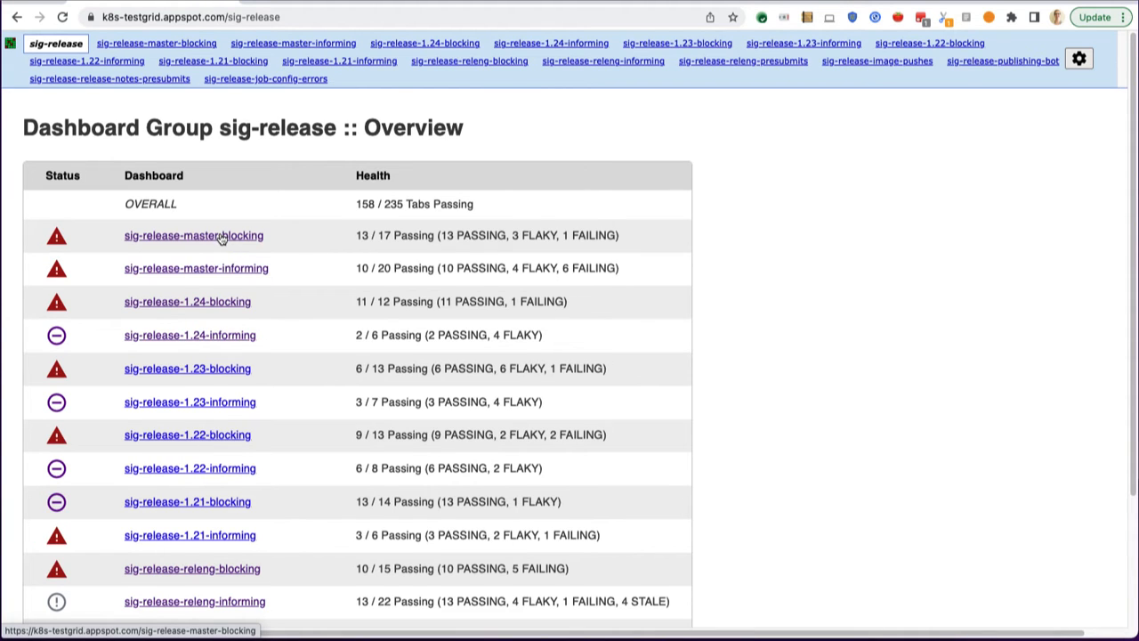
# Step: Open sig-release-master-blocking, then its skew-cluster-latest-kubectl-stable1-gce test grid
pyautogui.click(193, 235)
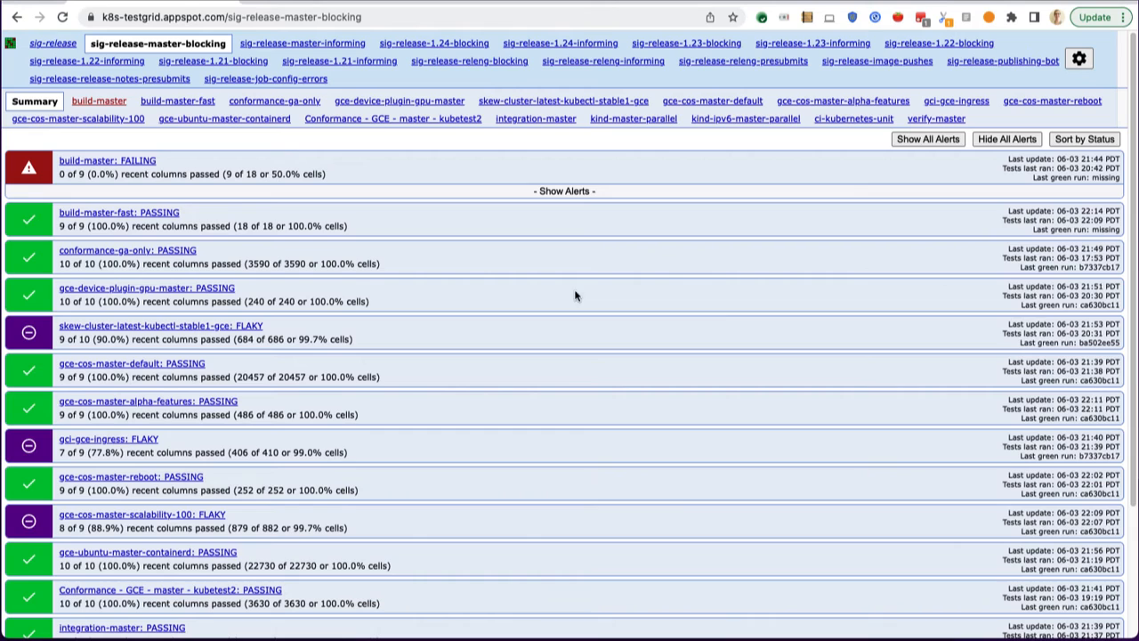
pyautogui.moveTo(649, 509)
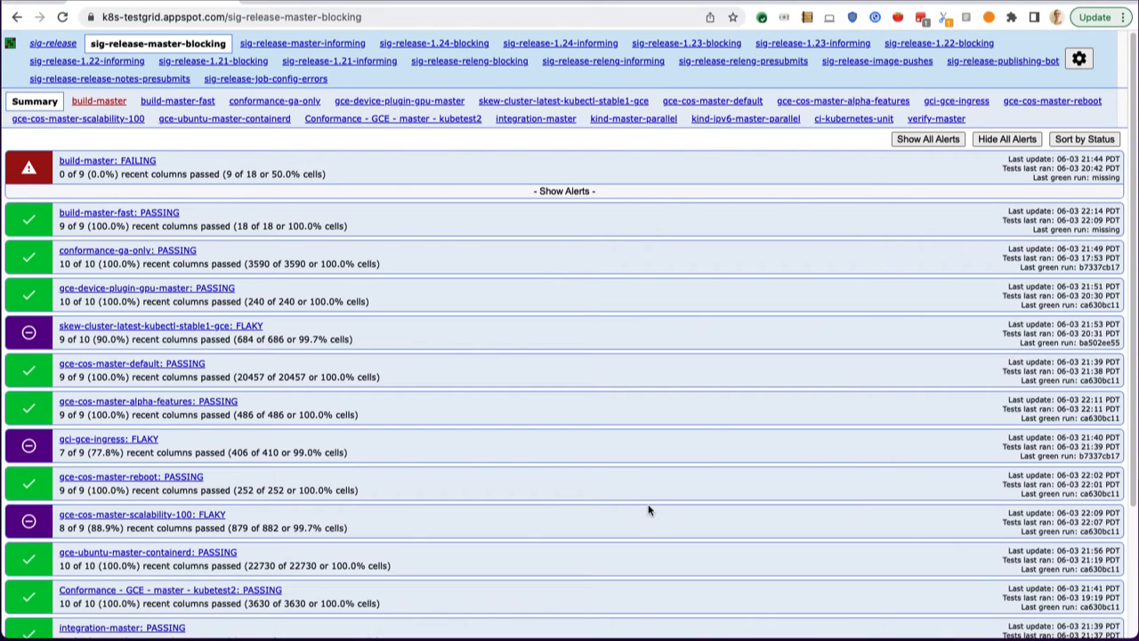
pyautogui.moveTo(597, 407)
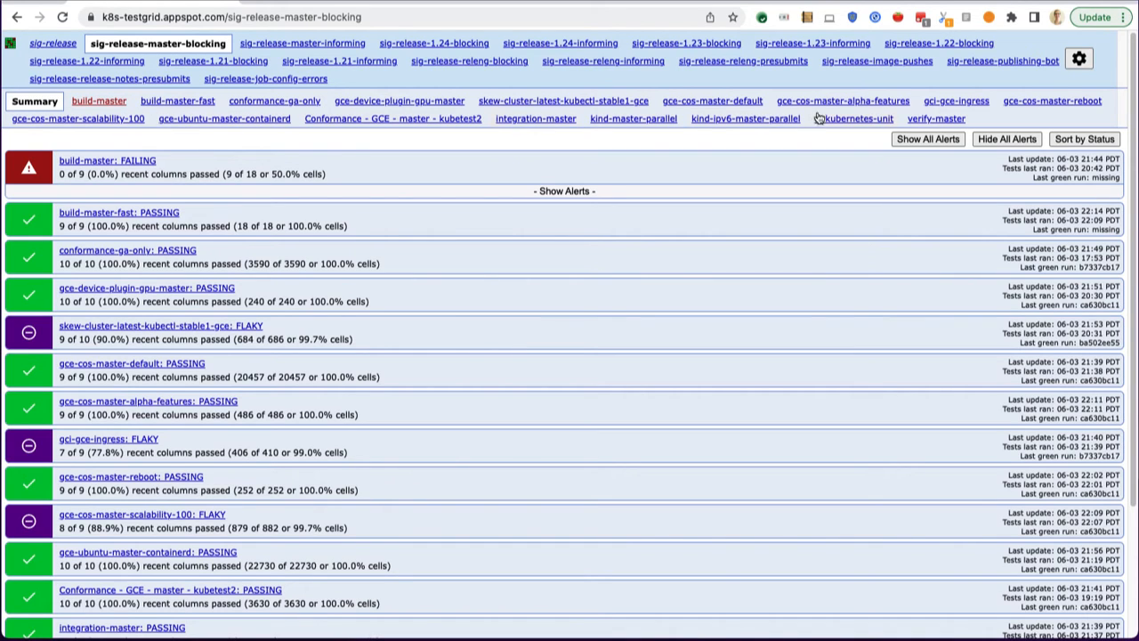
pyautogui.moveTo(847, 118)
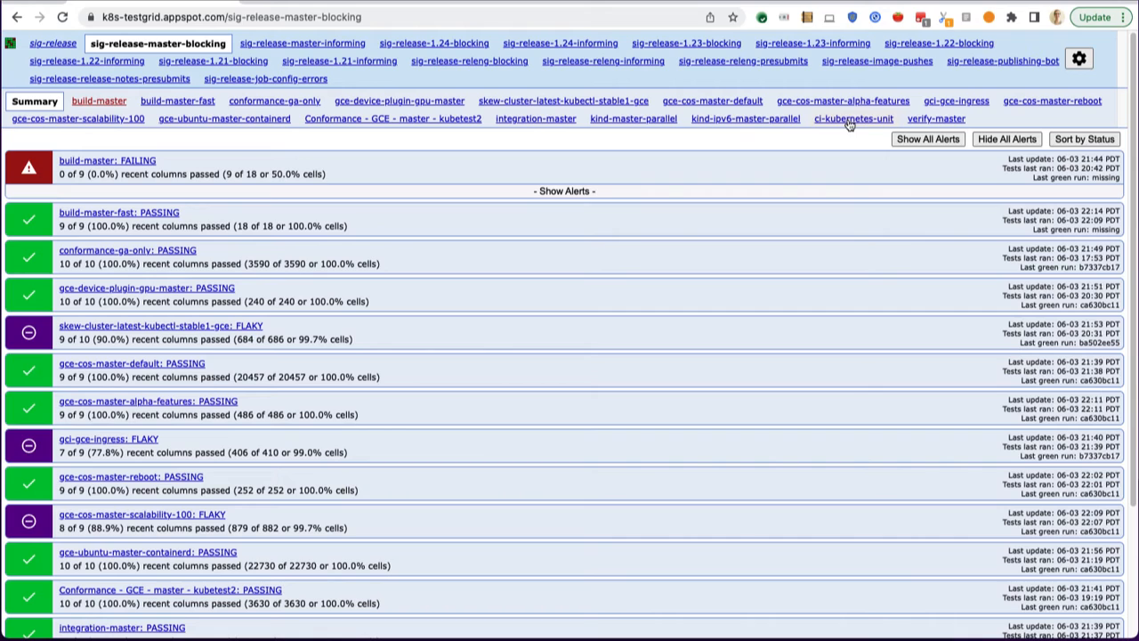
pyautogui.moveTo(132, 159)
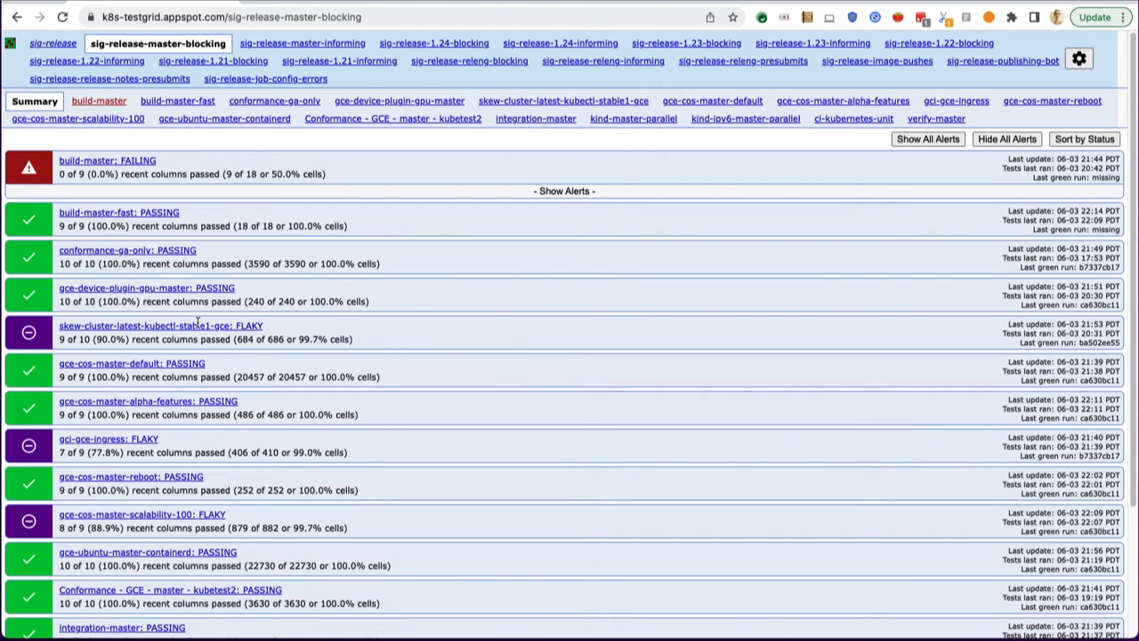
pyautogui.moveTo(172, 463)
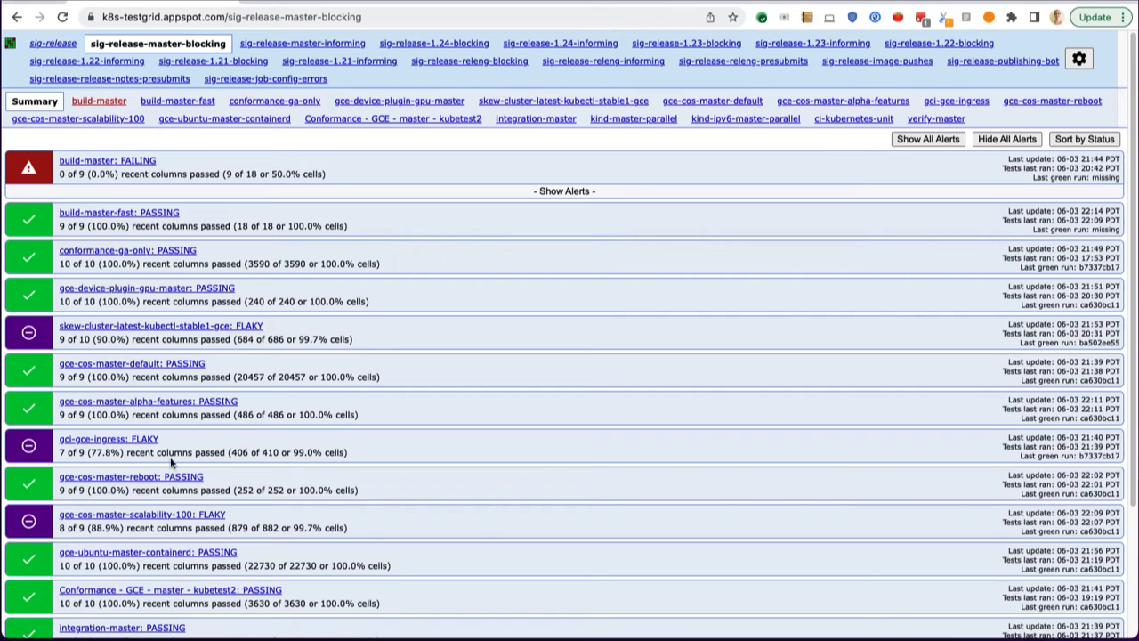
pyautogui.moveTo(510, 298)
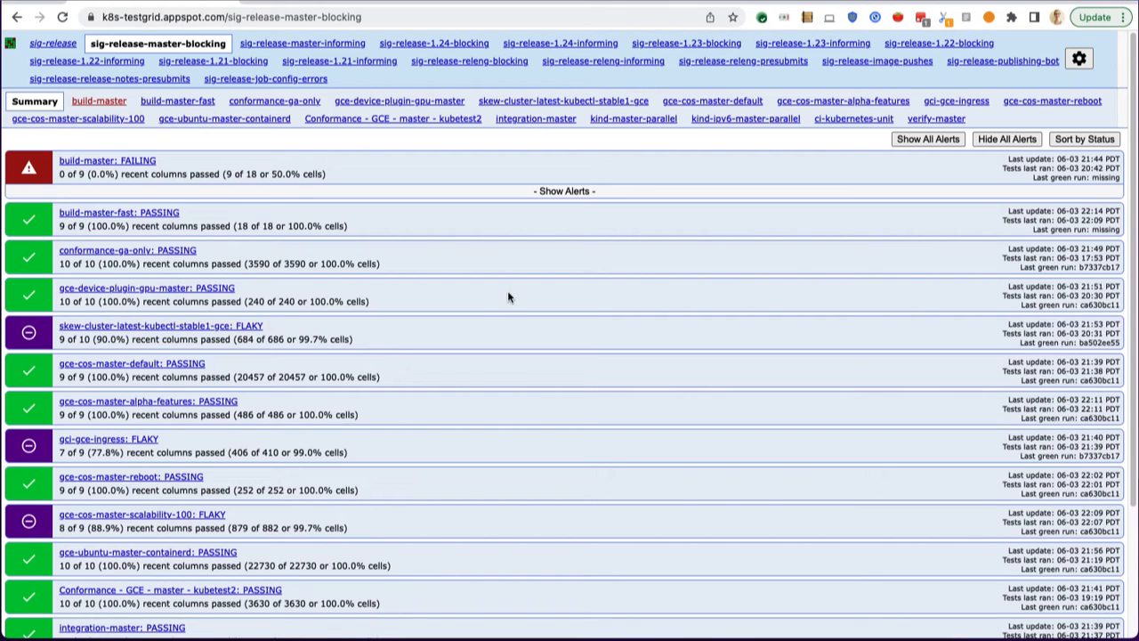
pyautogui.moveTo(40, 221)
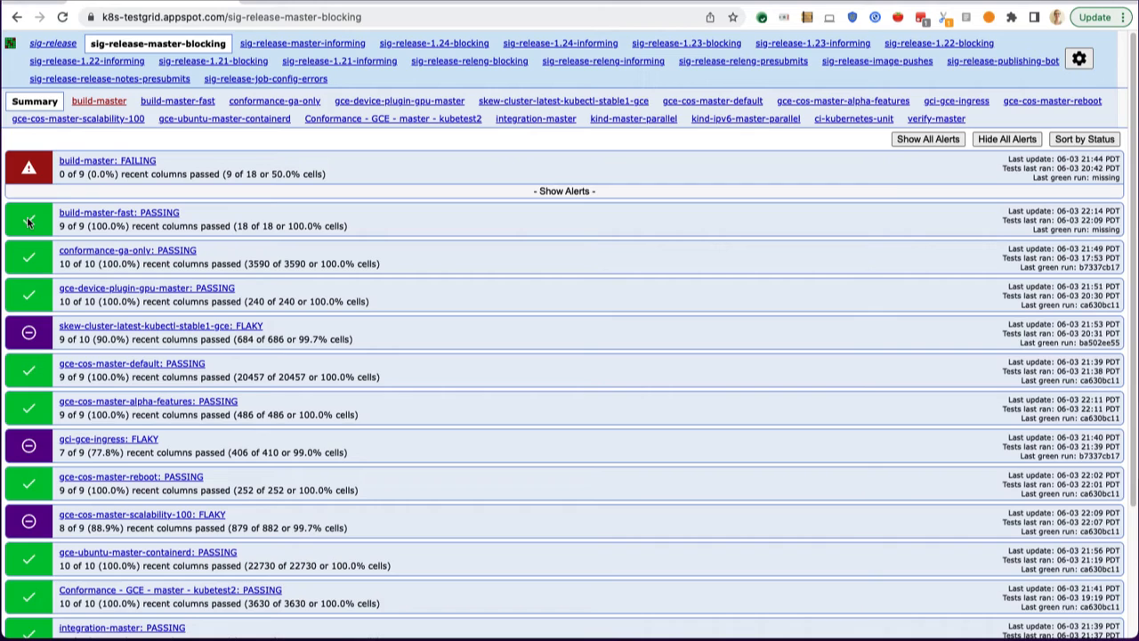
pyautogui.moveTo(29, 336)
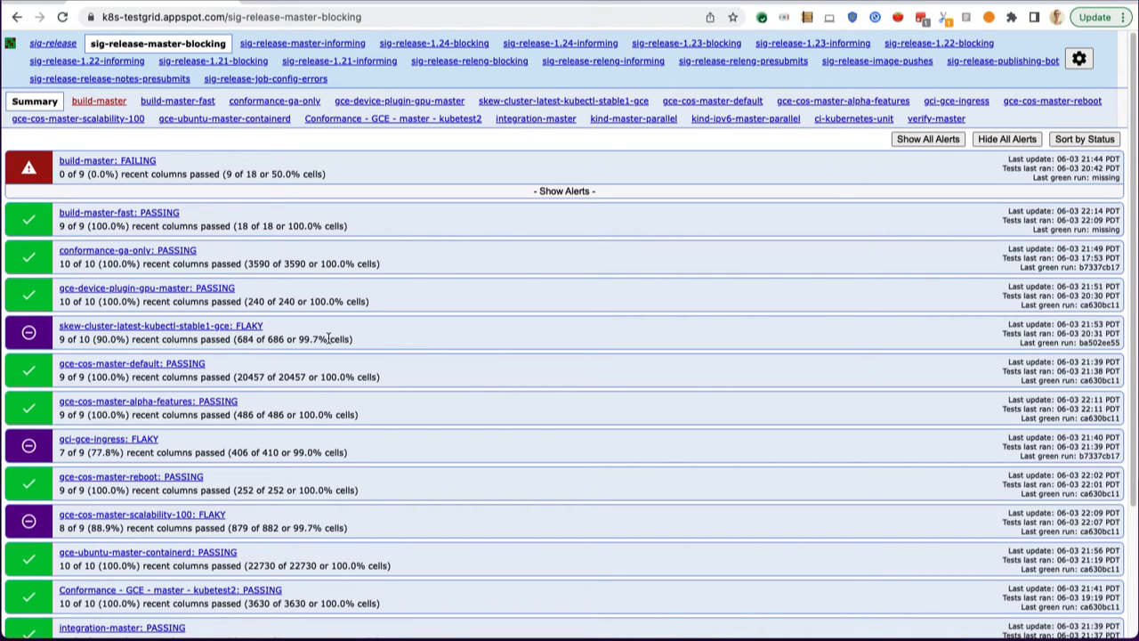
pyautogui.moveTo(375, 340)
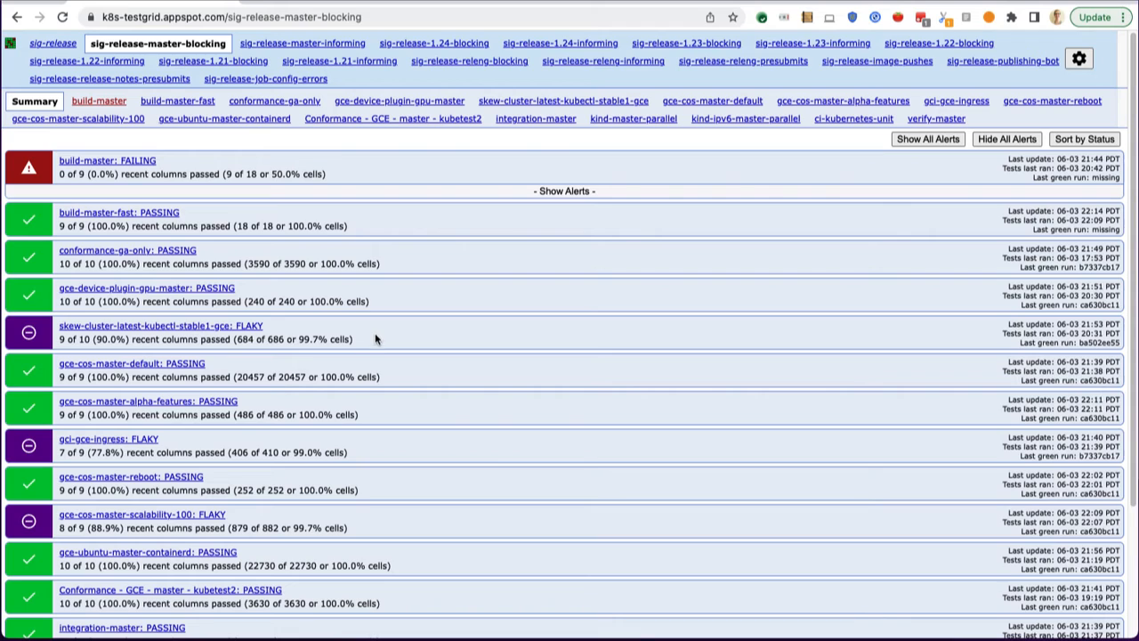
pyautogui.moveTo(362, 342)
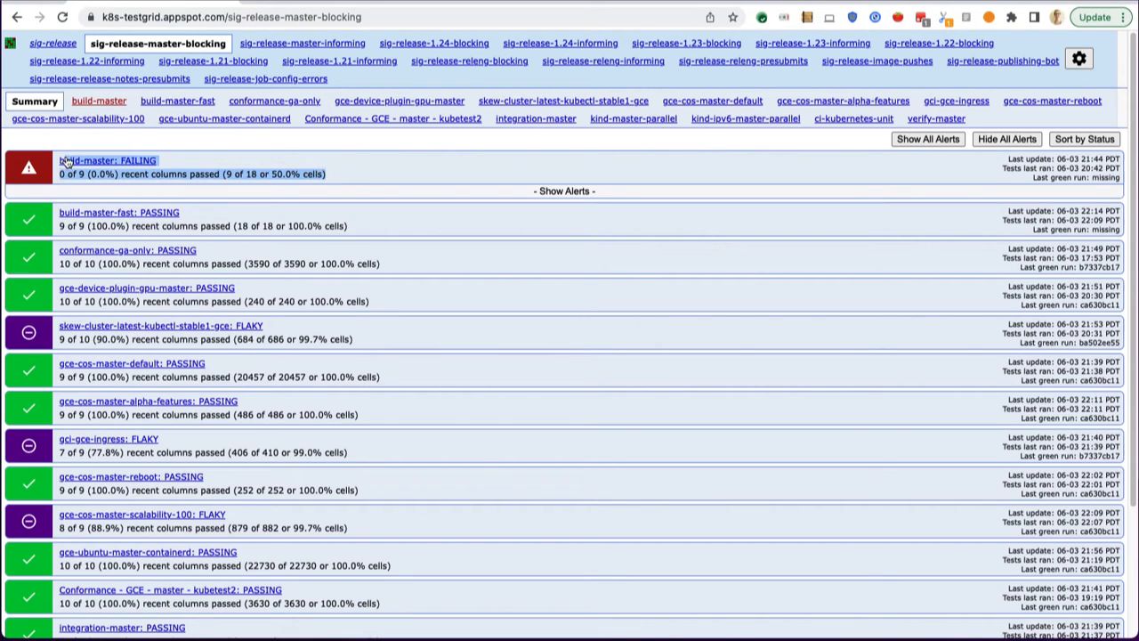
pyautogui.moveTo(396, 182)
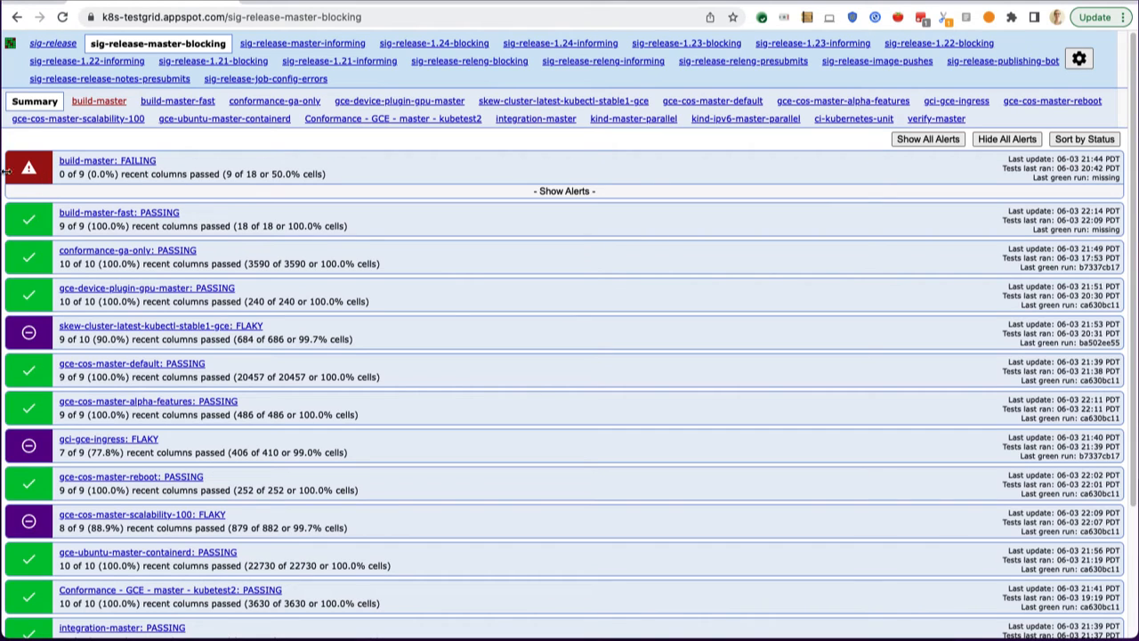
pyautogui.moveTo(392, 403)
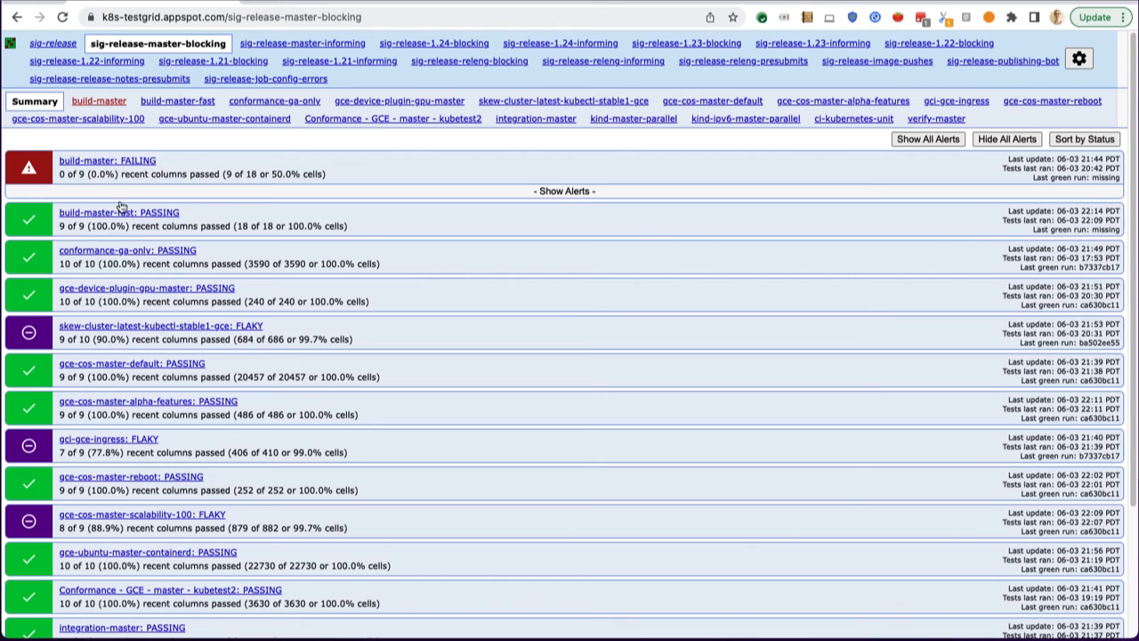
pyautogui.moveTo(96, 336)
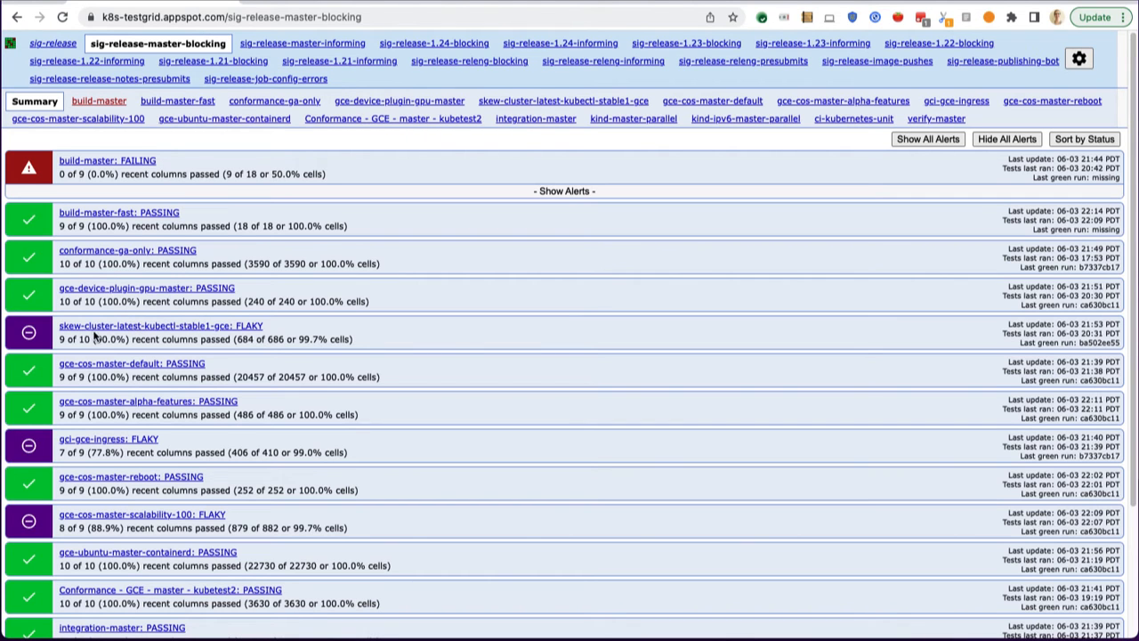
pyautogui.click(160, 325)
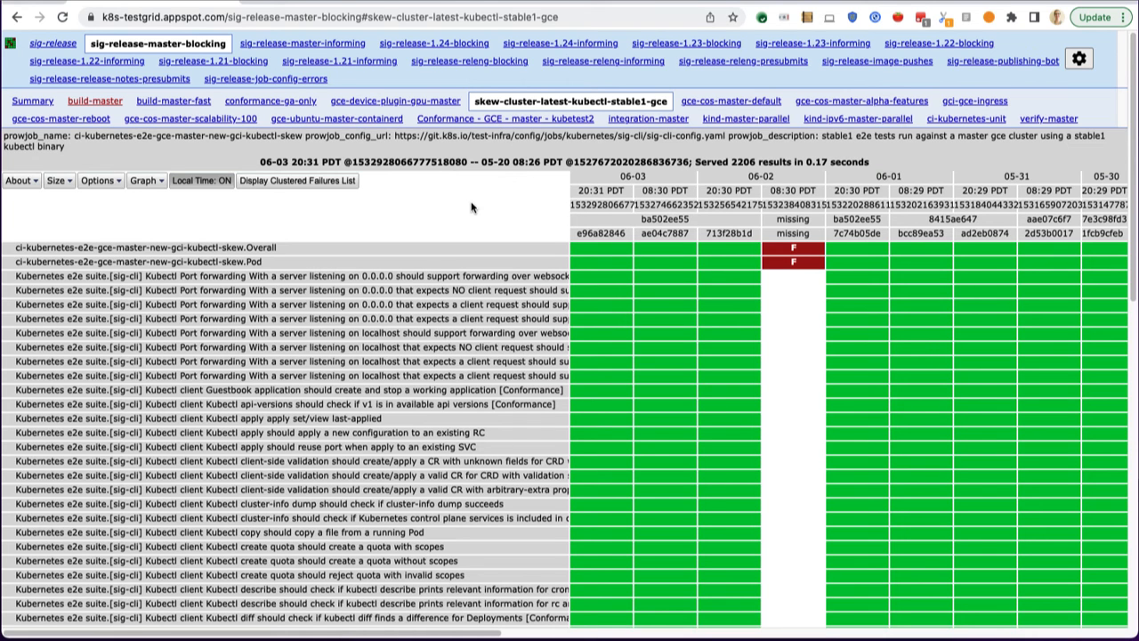
pyautogui.moveTo(343, 276)
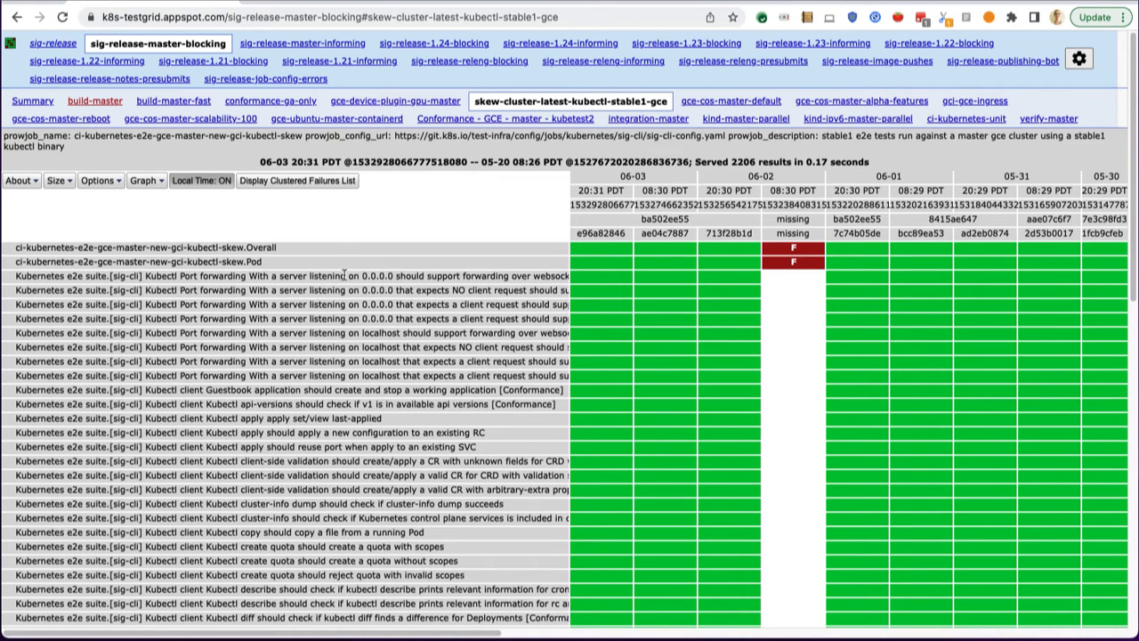
pyautogui.scroll(-3)
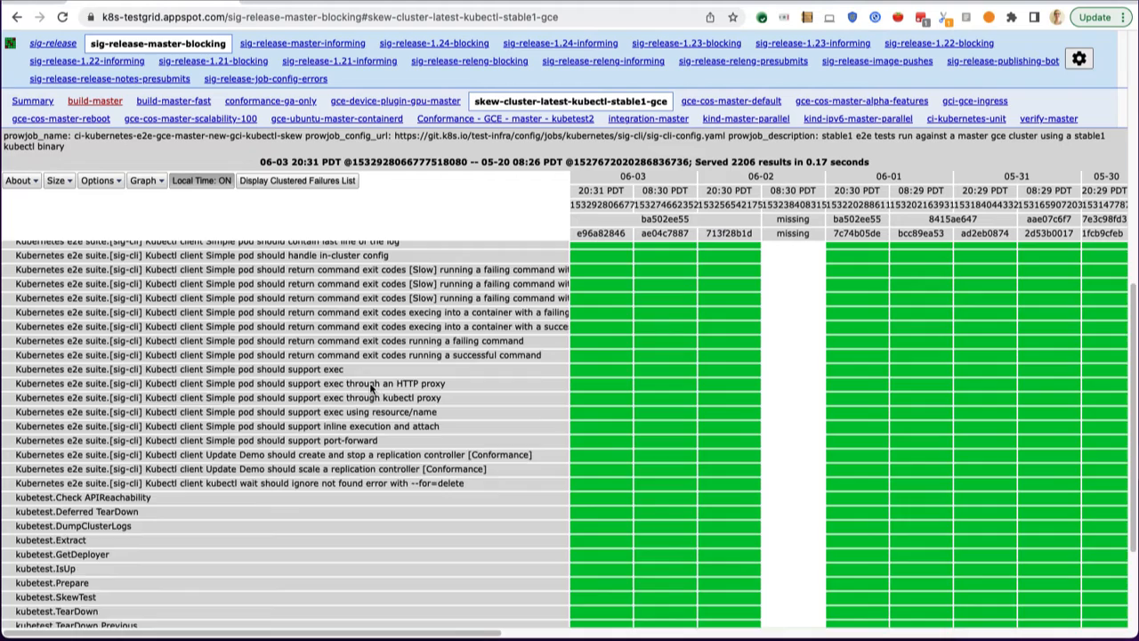
pyautogui.scroll(-3)
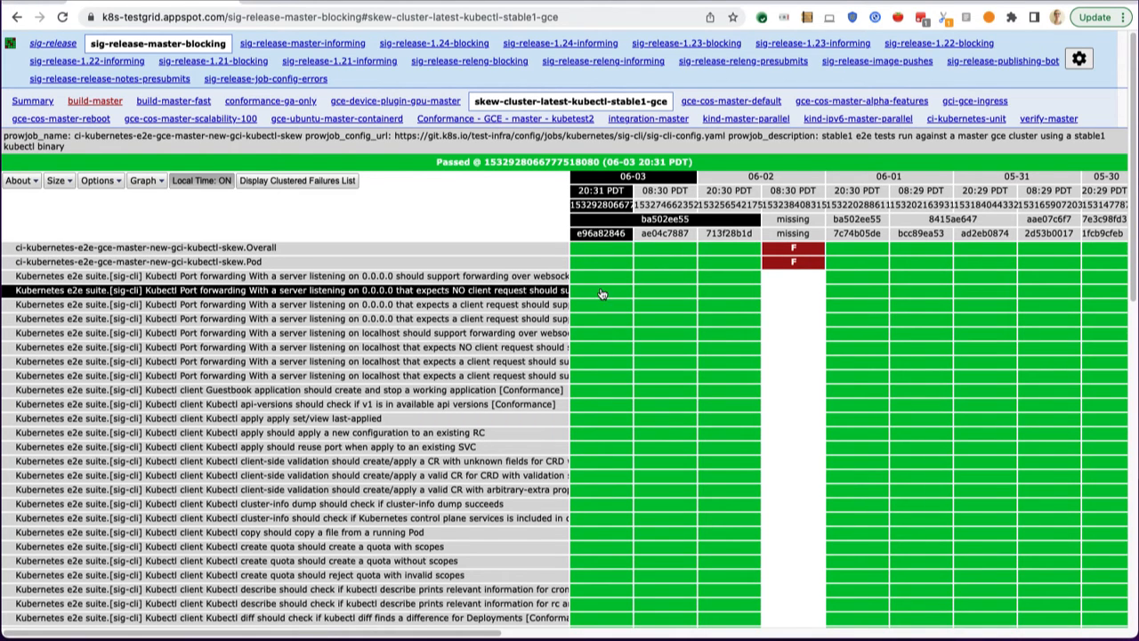
pyautogui.moveTo(598, 296)
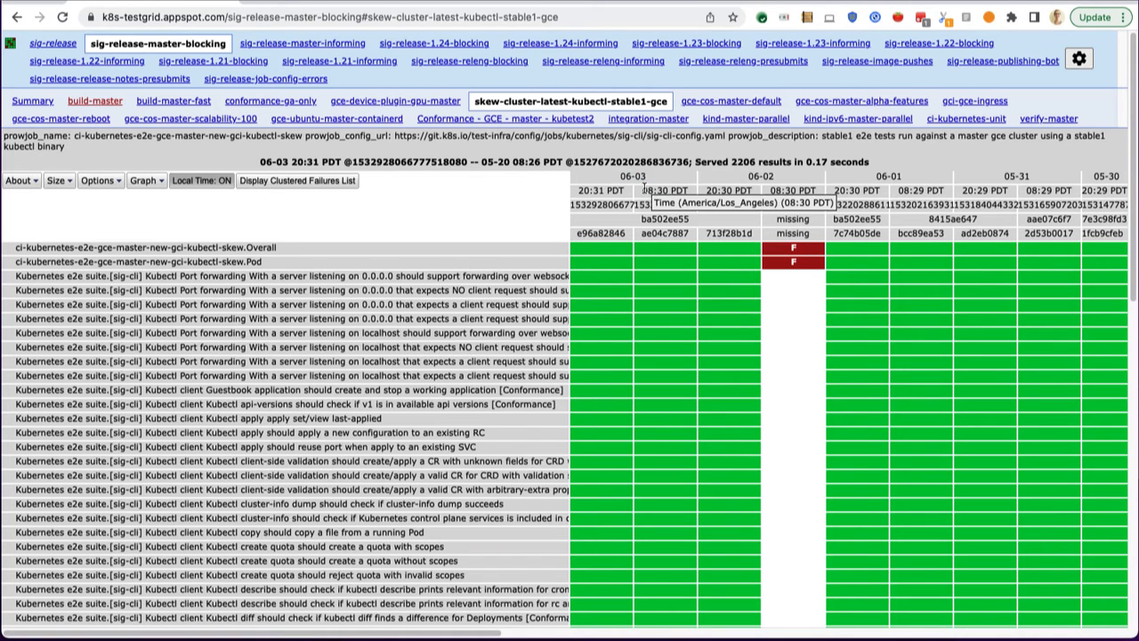
pyautogui.moveTo(698, 262)
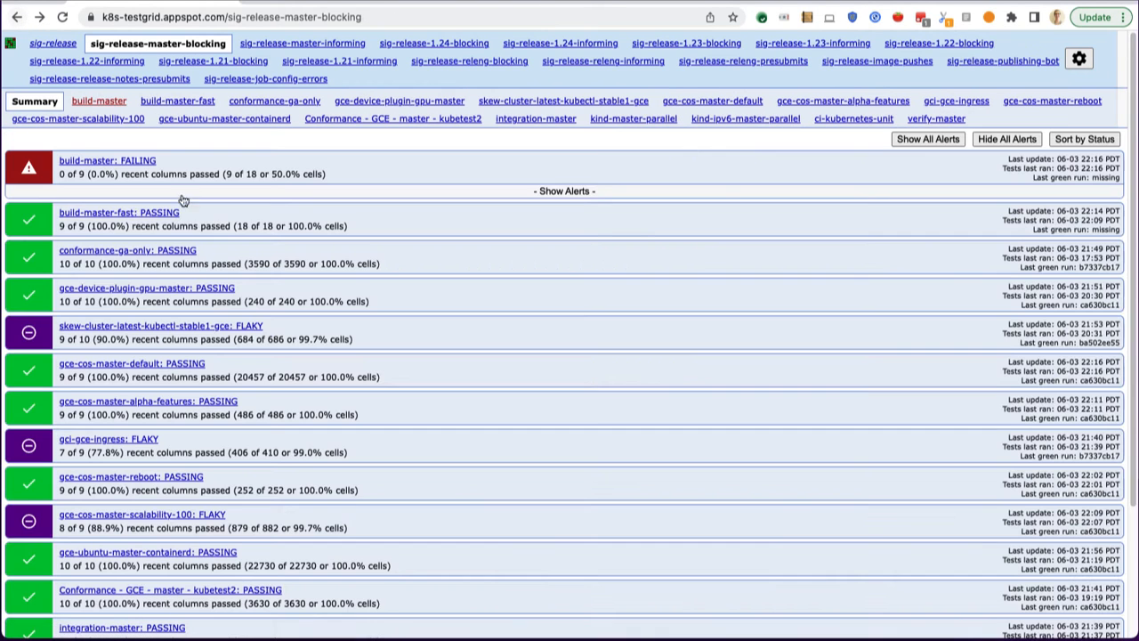
pyautogui.moveTo(302, 43)
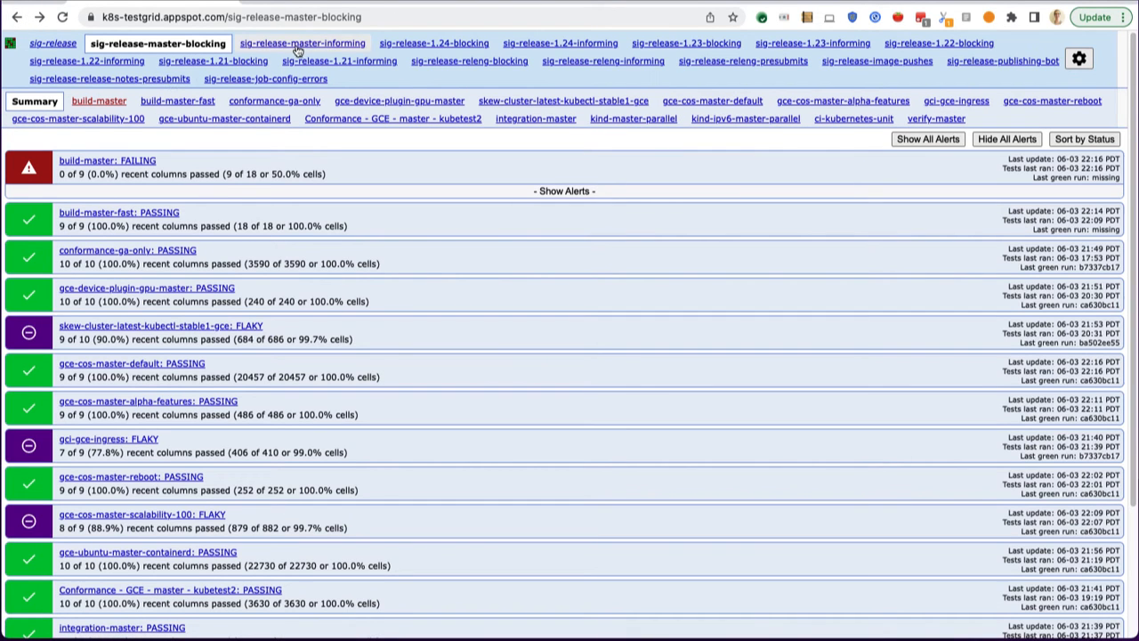
# Step: Switch to the sig-release-master-informing dashboard summary
pyautogui.click(302, 42)
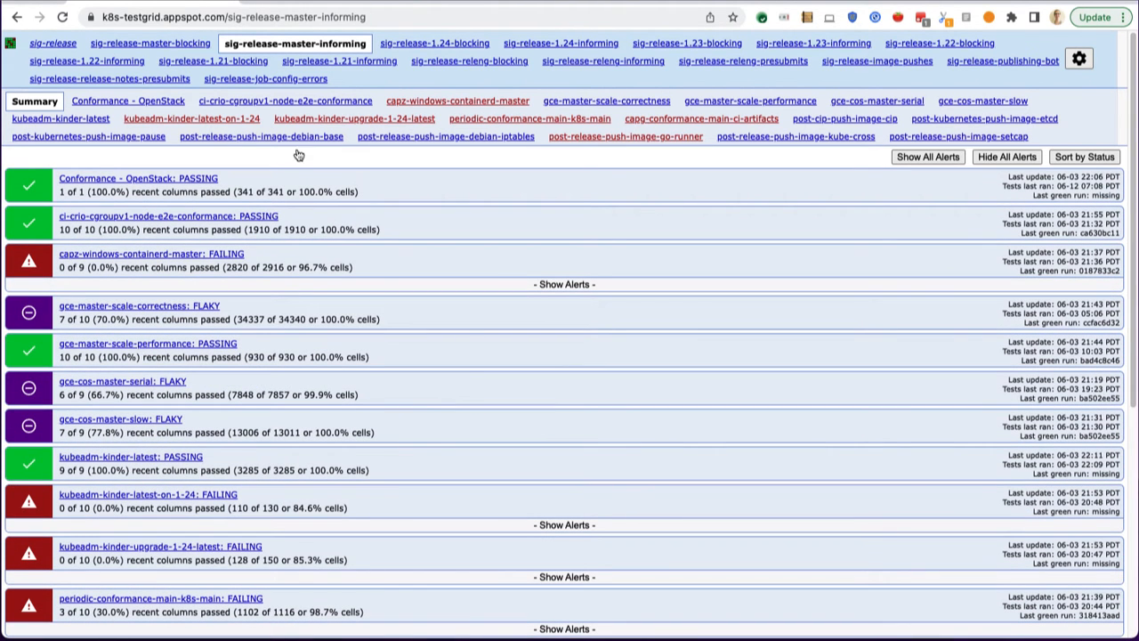
pyautogui.moveTo(488, 447)
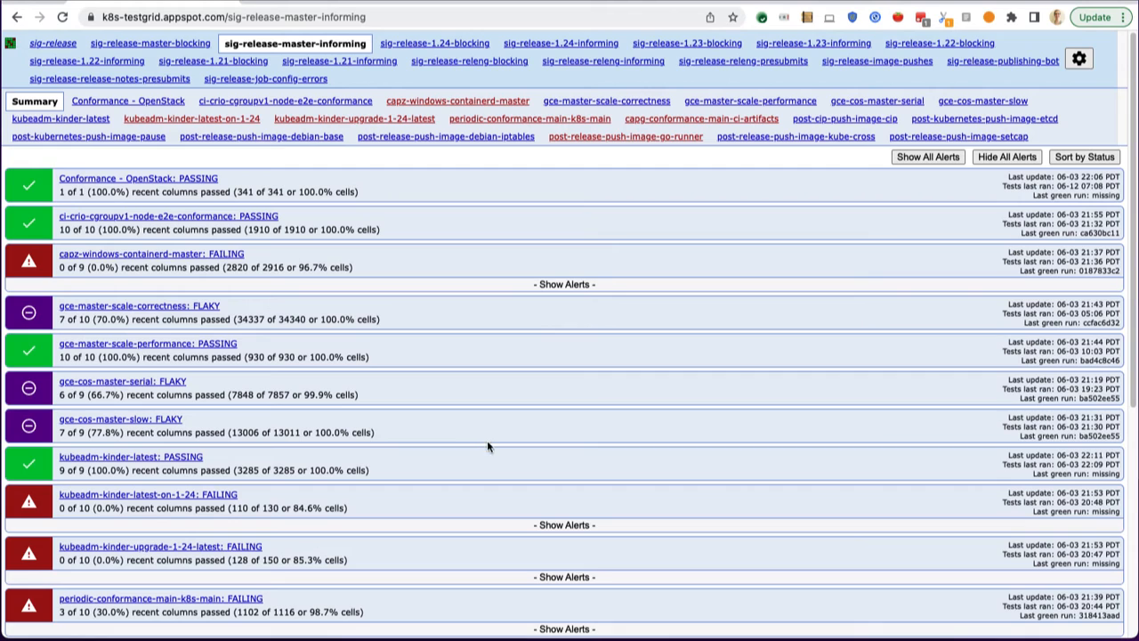
pyautogui.moveTo(351, 428)
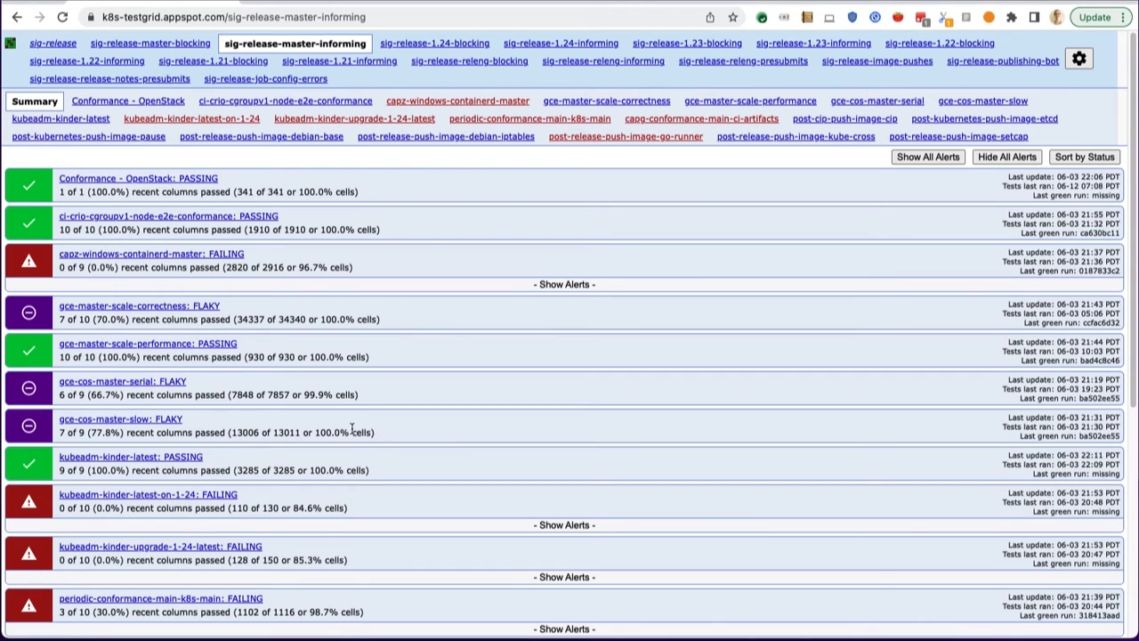
pyautogui.moveTo(284, 431)
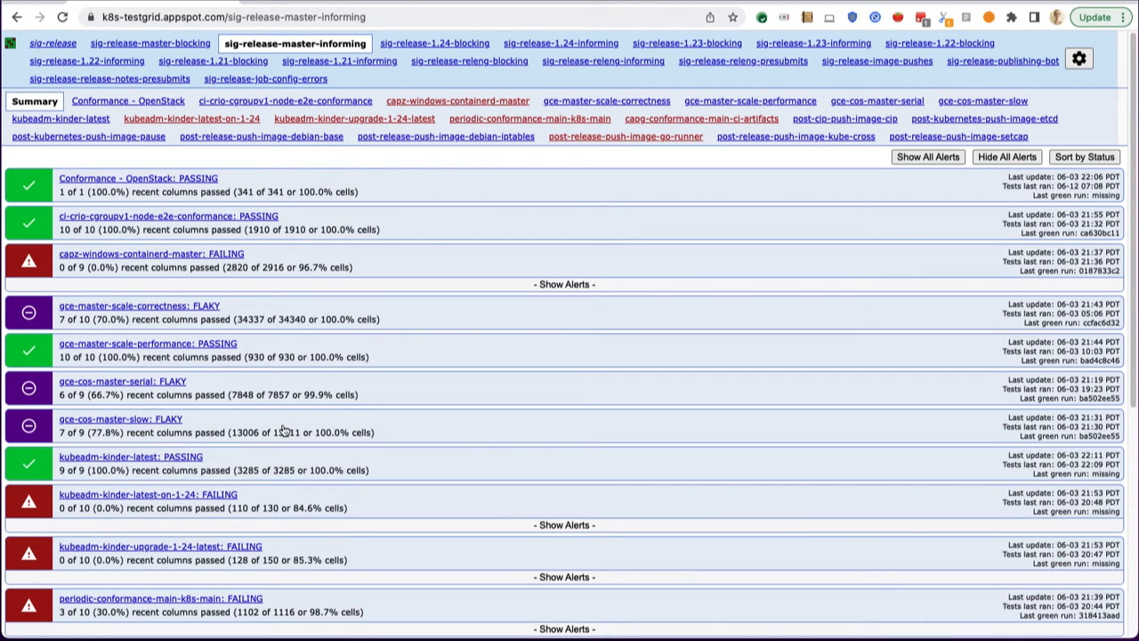
pyautogui.moveTo(306, 336)
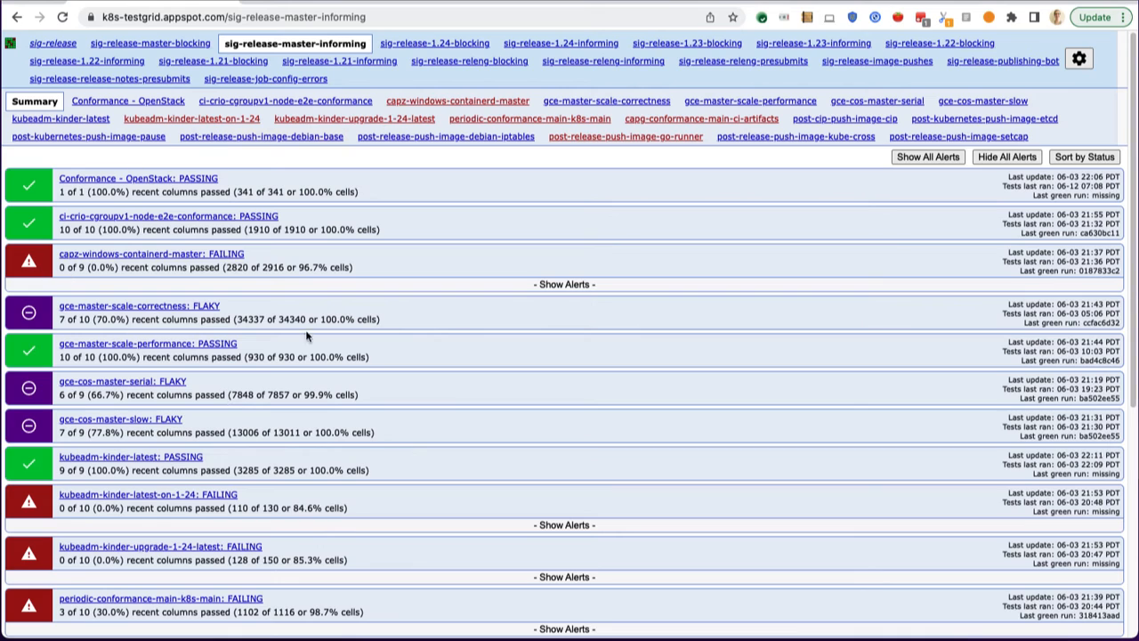
pyautogui.moveTo(220, 333)
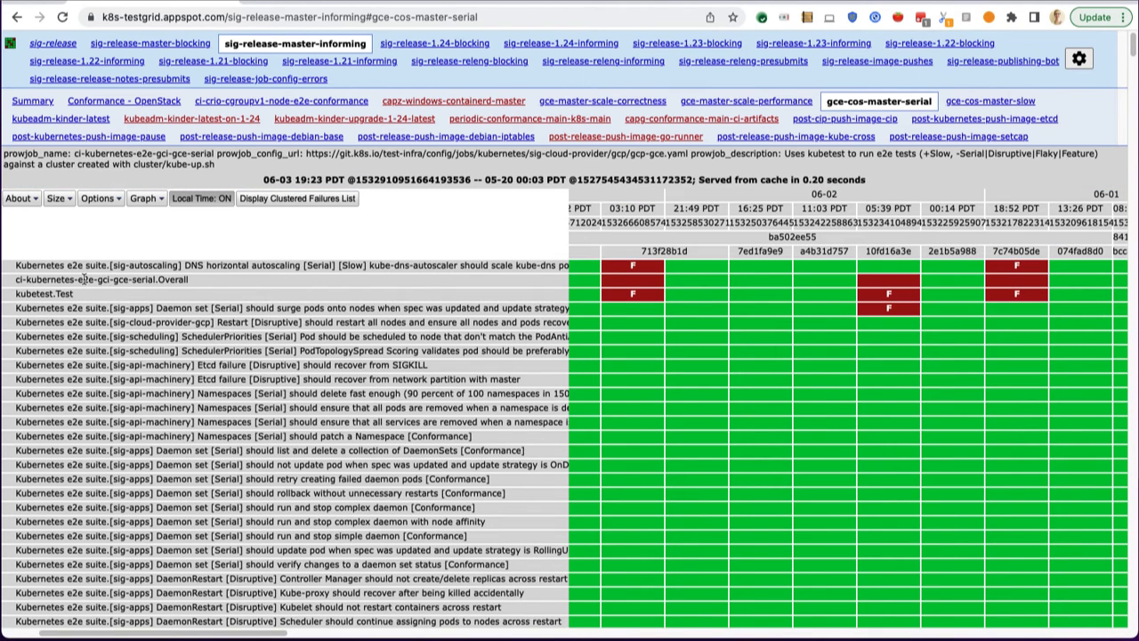
# Step: Show failure messages for the 06-03 03:10 run, including the DNS autoscaling test
pyautogui.doubleClick(63, 293)
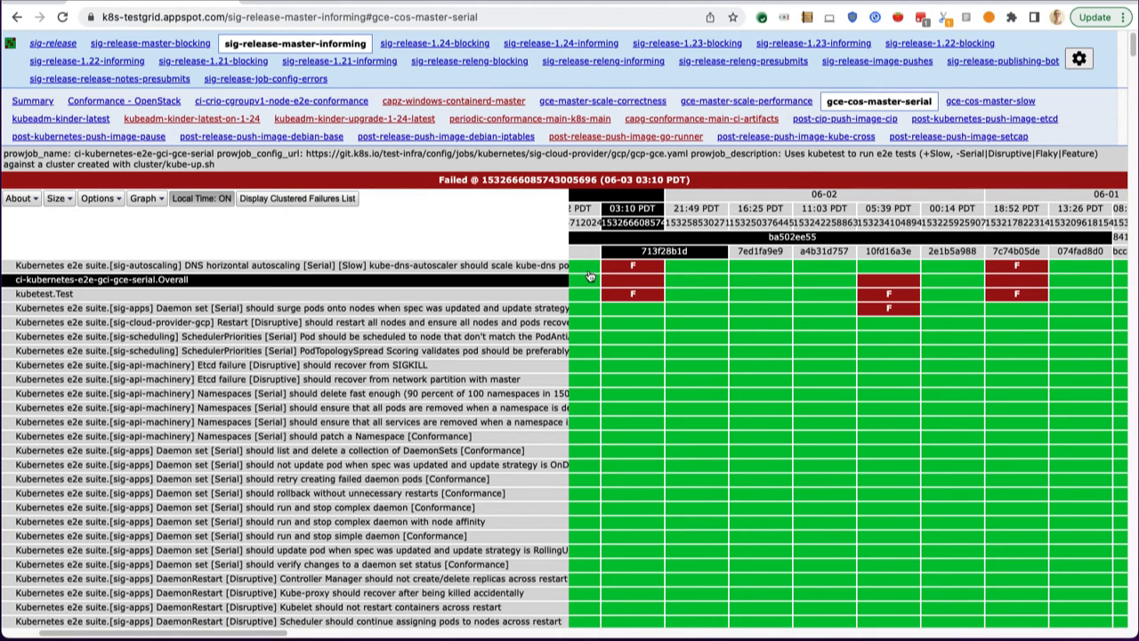
pyautogui.click(631, 265)
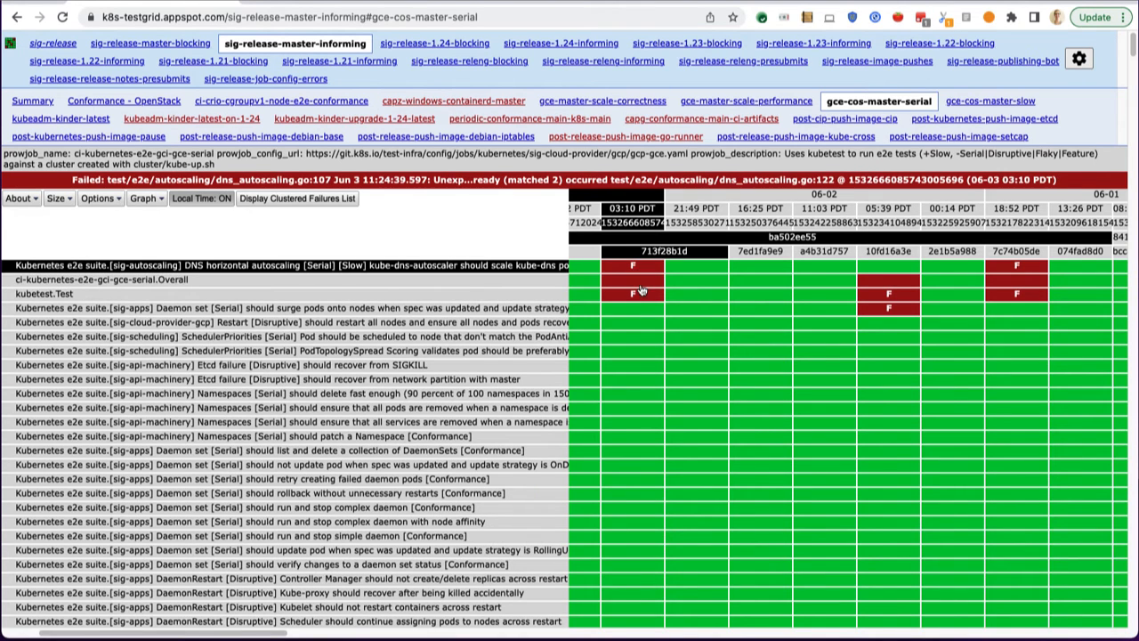
pyautogui.click(632, 266)
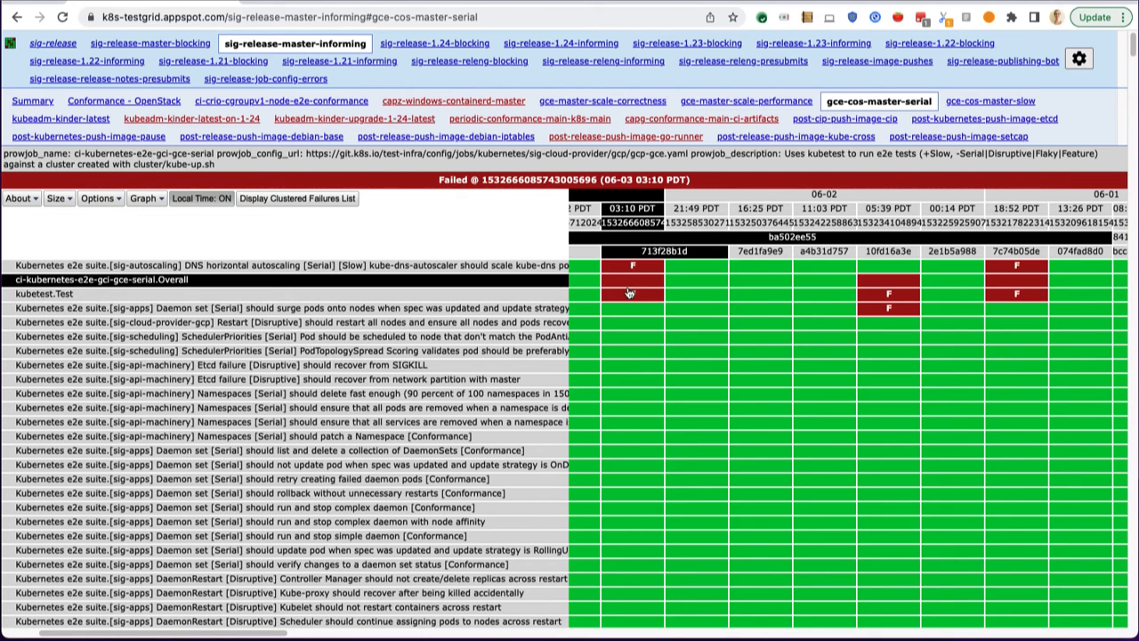
pyautogui.moveTo(626, 280)
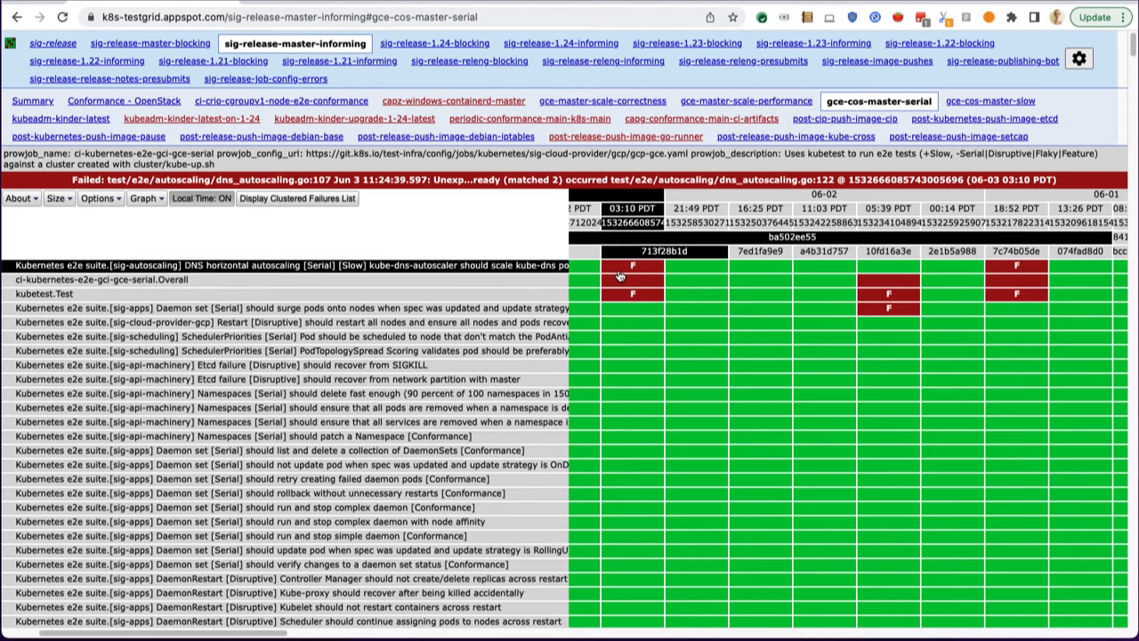
pyautogui.moveTo(620, 273)
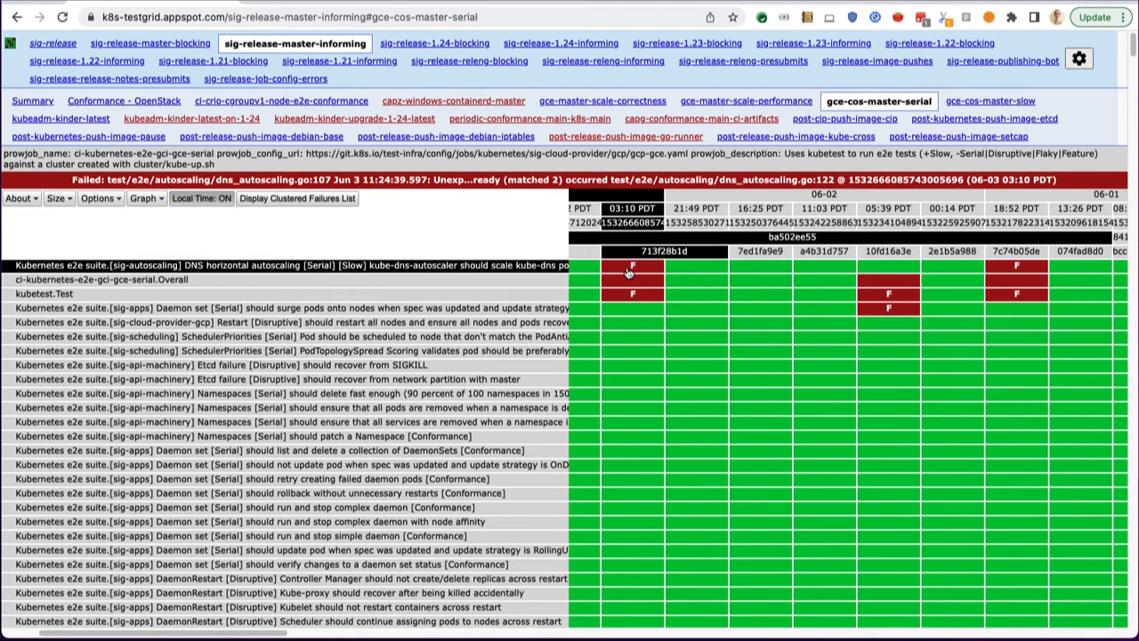
pyautogui.click(632, 265)
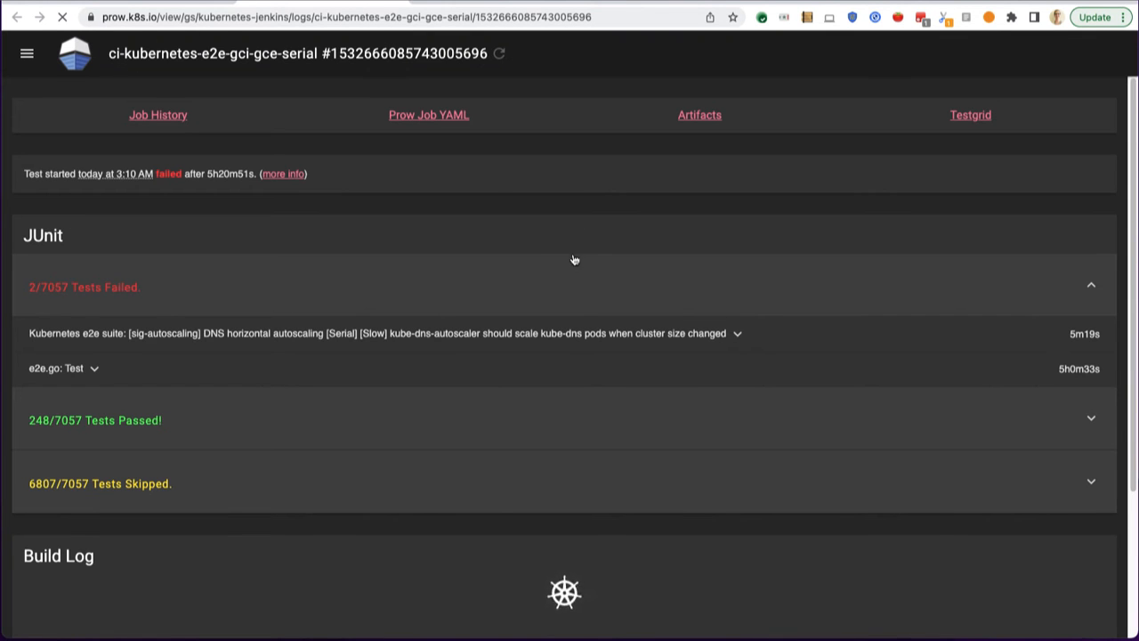
pyautogui.scroll(-3)
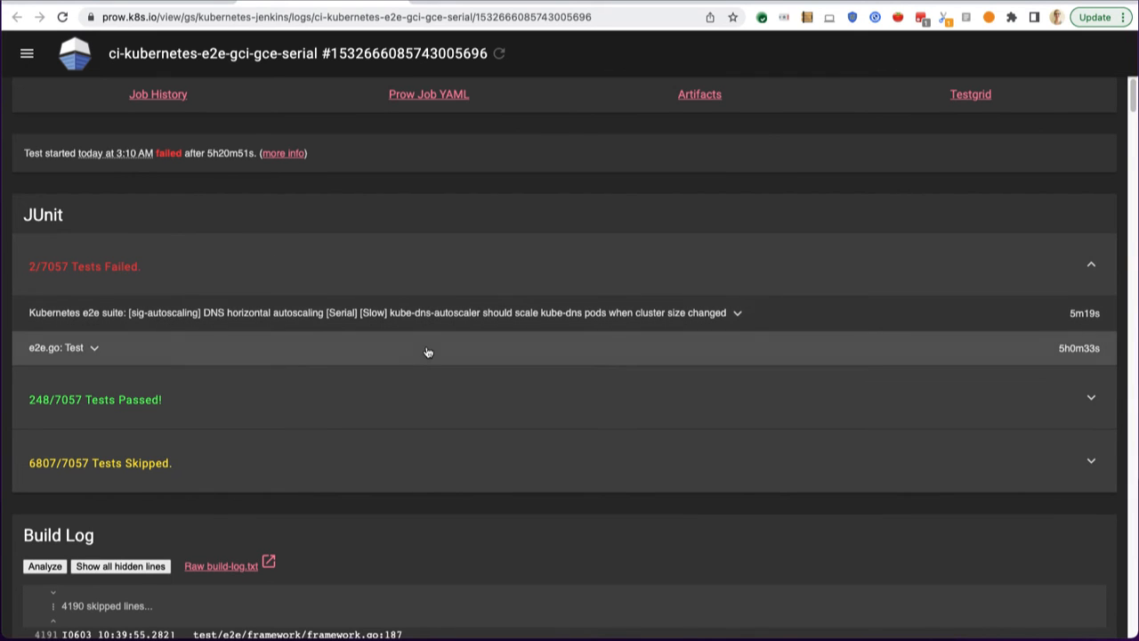
pyautogui.moveTo(385, 313)
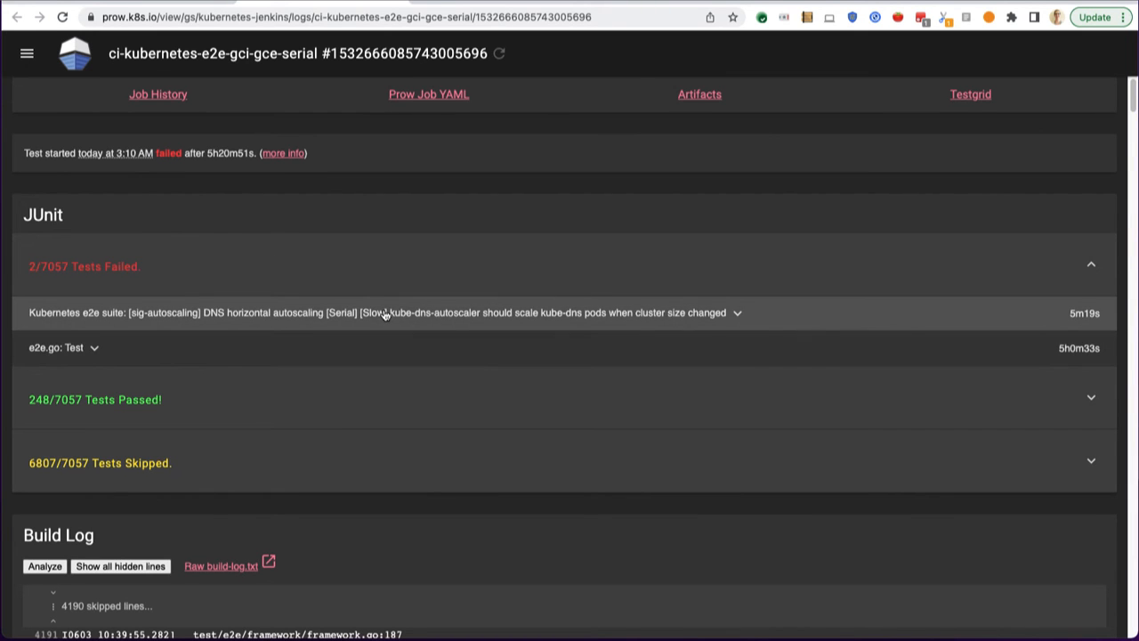
pyautogui.click(383, 312)
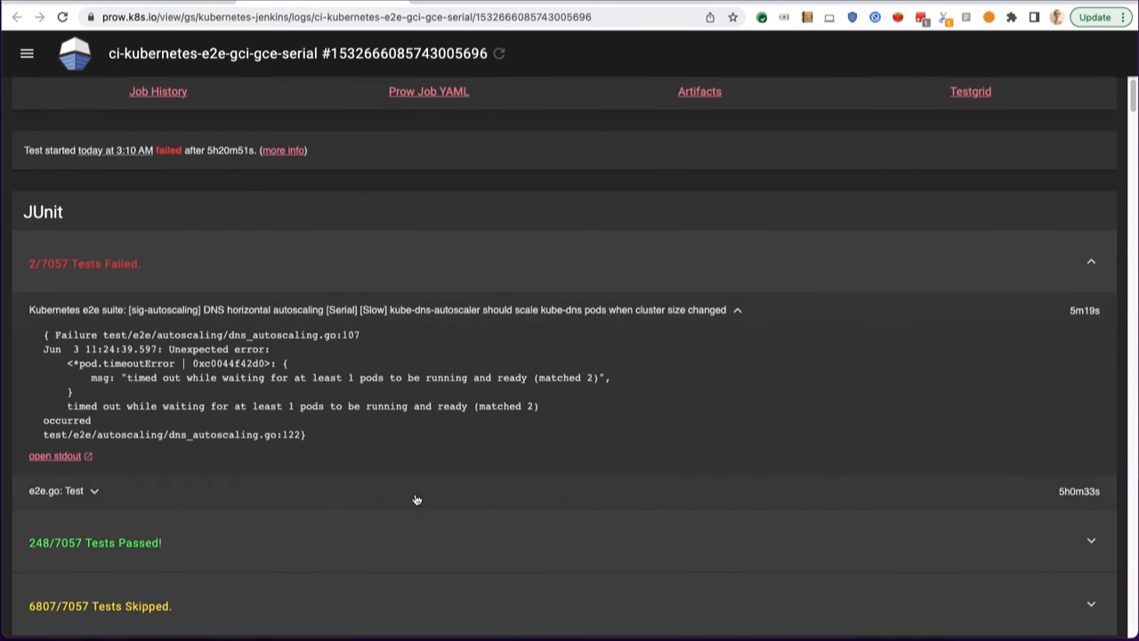
pyautogui.click(63, 490)
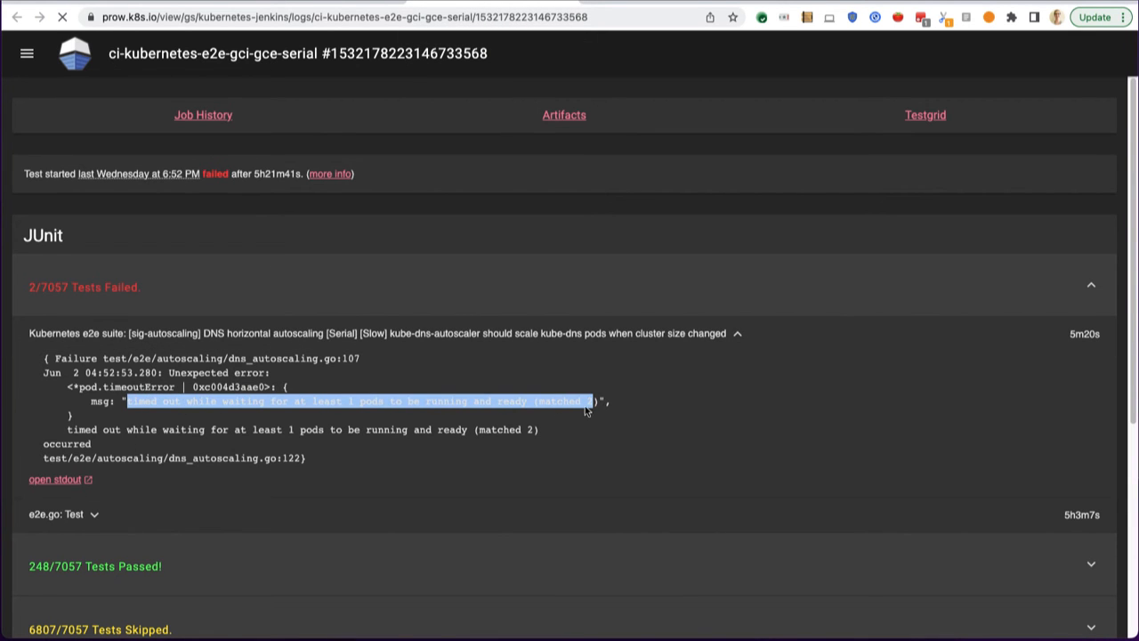
pyautogui.click(62, 514)
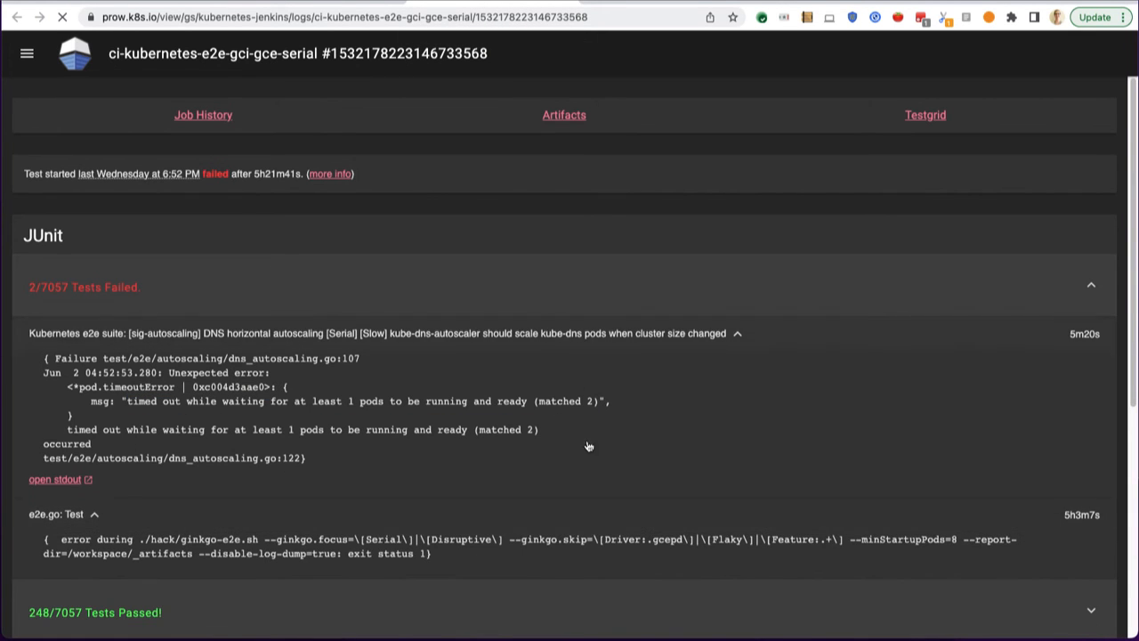
pyautogui.moveTo(512, 429)
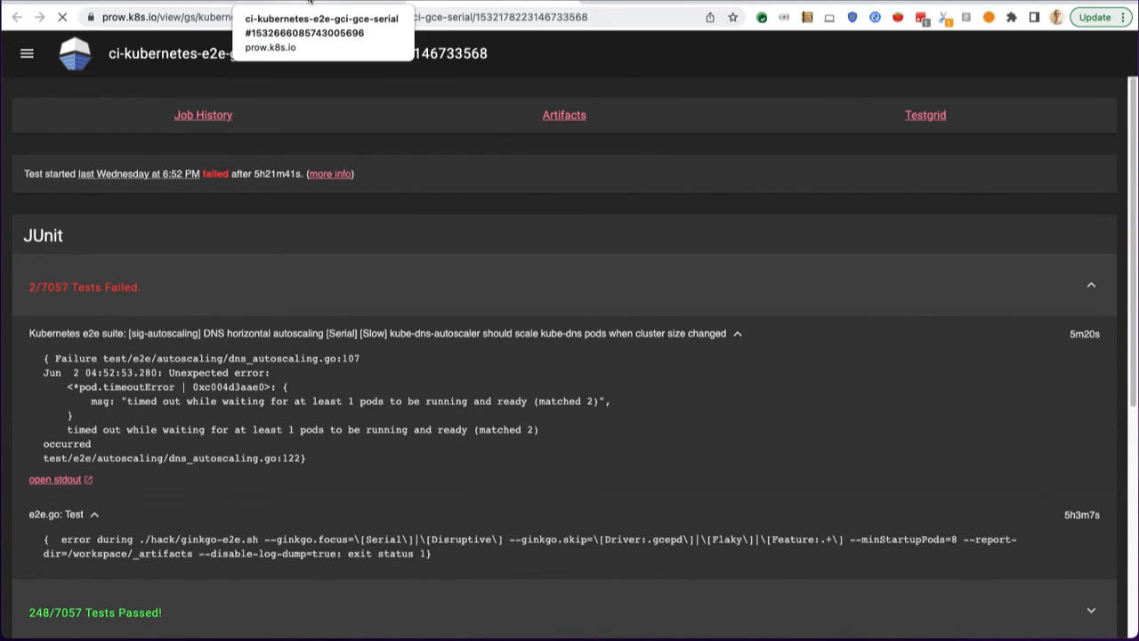
pyautogui.click(925, 114)
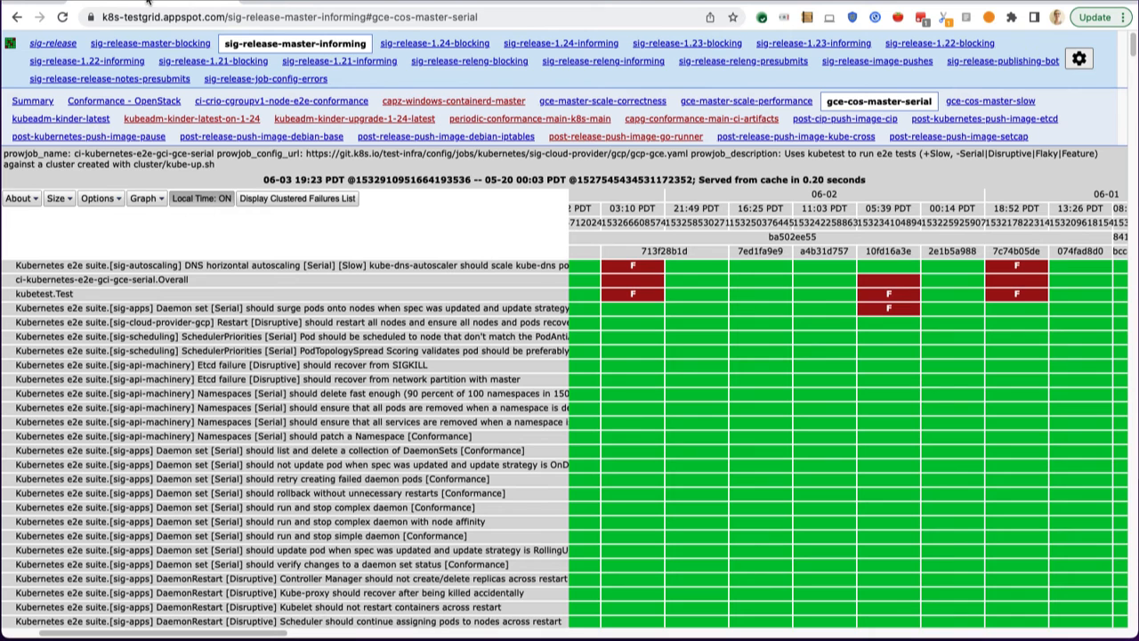
pyautogui.moveTo(540, 203)
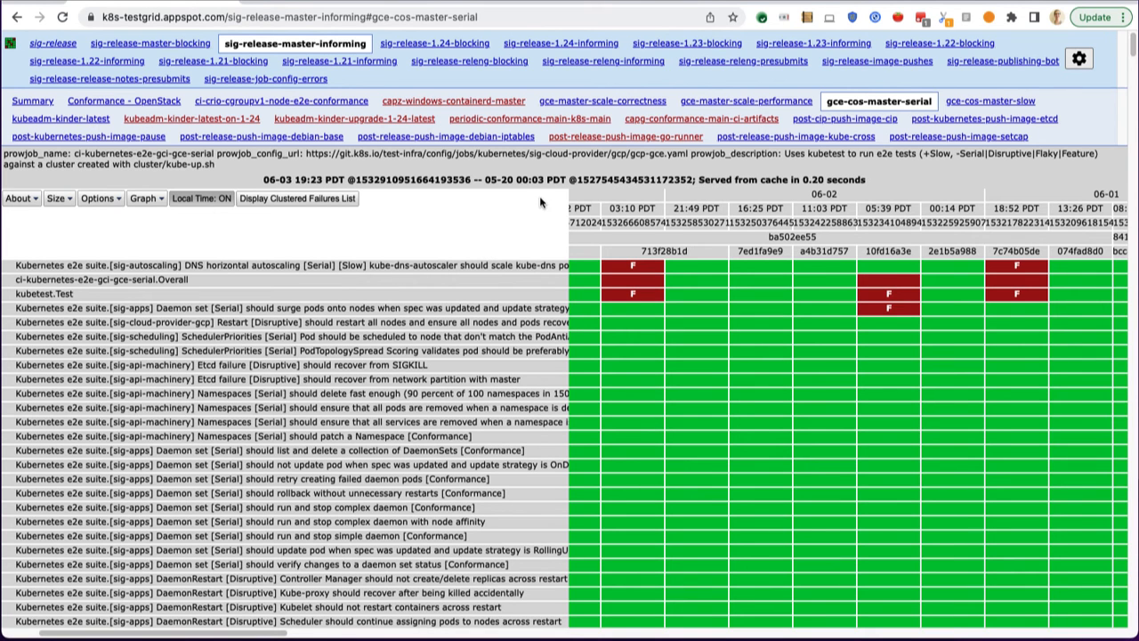
pyautogui.moveTo(143, 227)
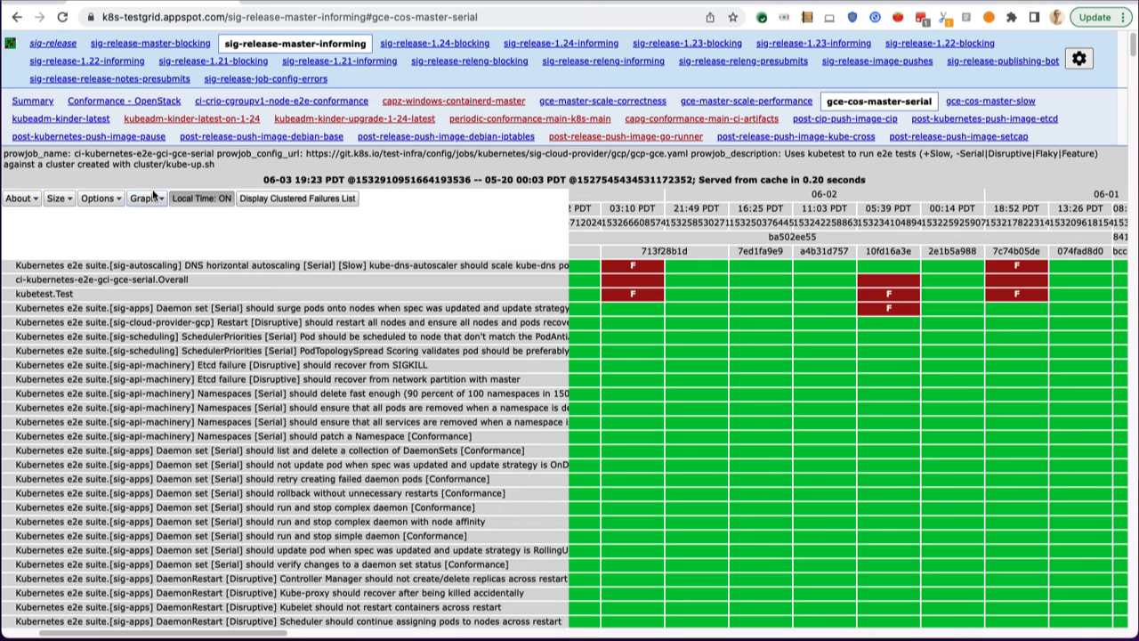
pyautogui.moveTo(249, 241)
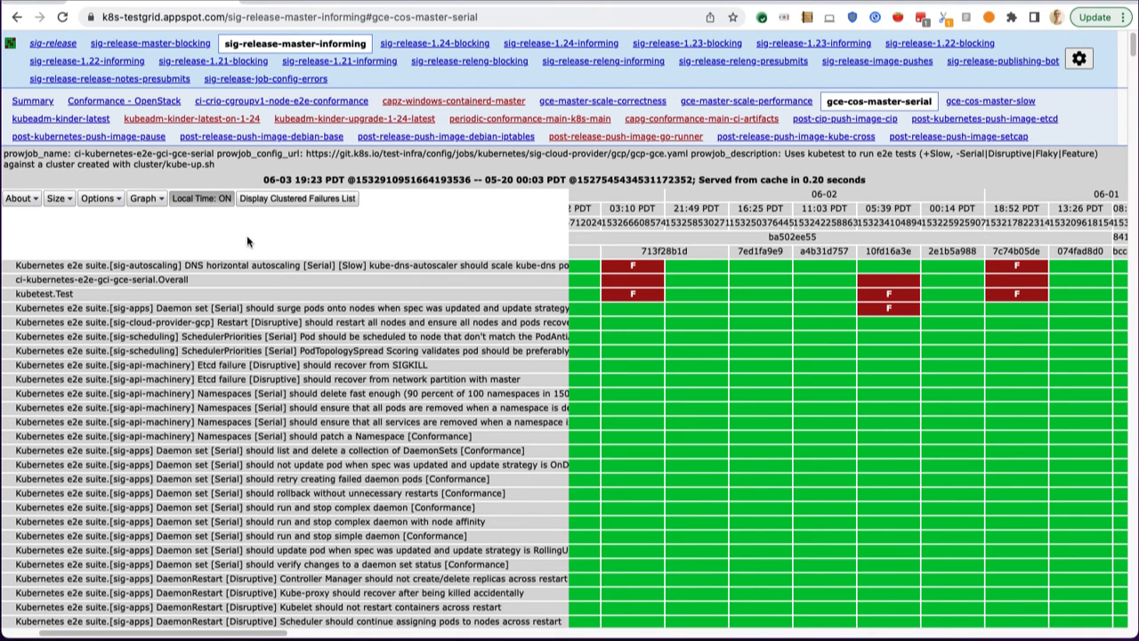
# Step: Open ci-kubernetes-e2e-gci-gce-serial's Prow job history via About's 'See these results on Prow'
pyautogui.click(21, 197)
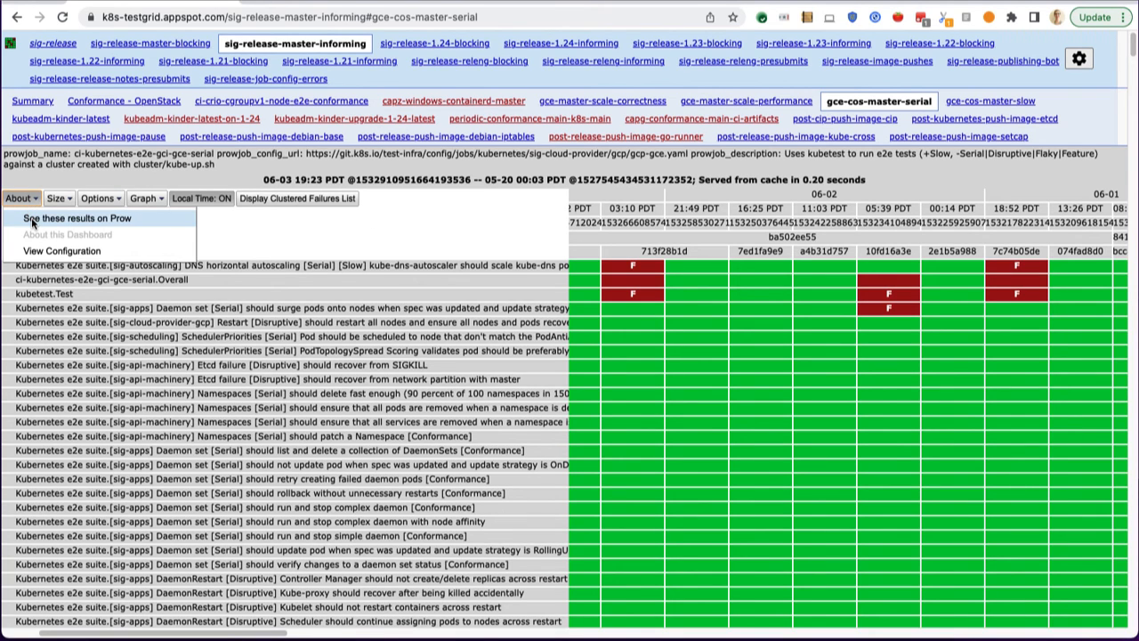
pyautogui.click(79, 218)
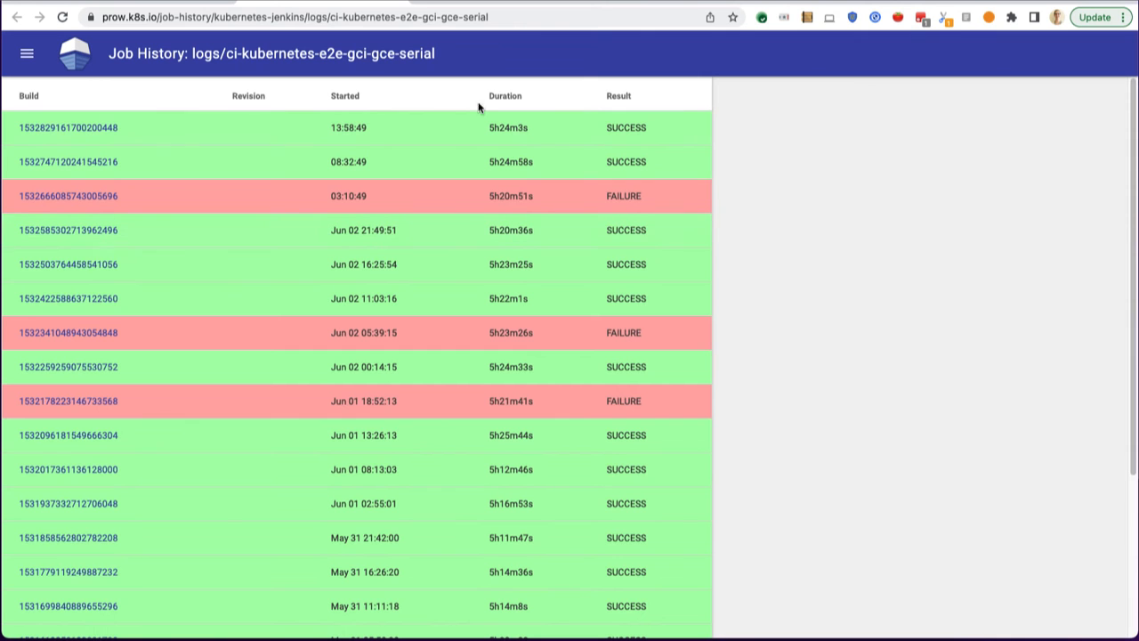
pyautogui.moveTo(685, 79)
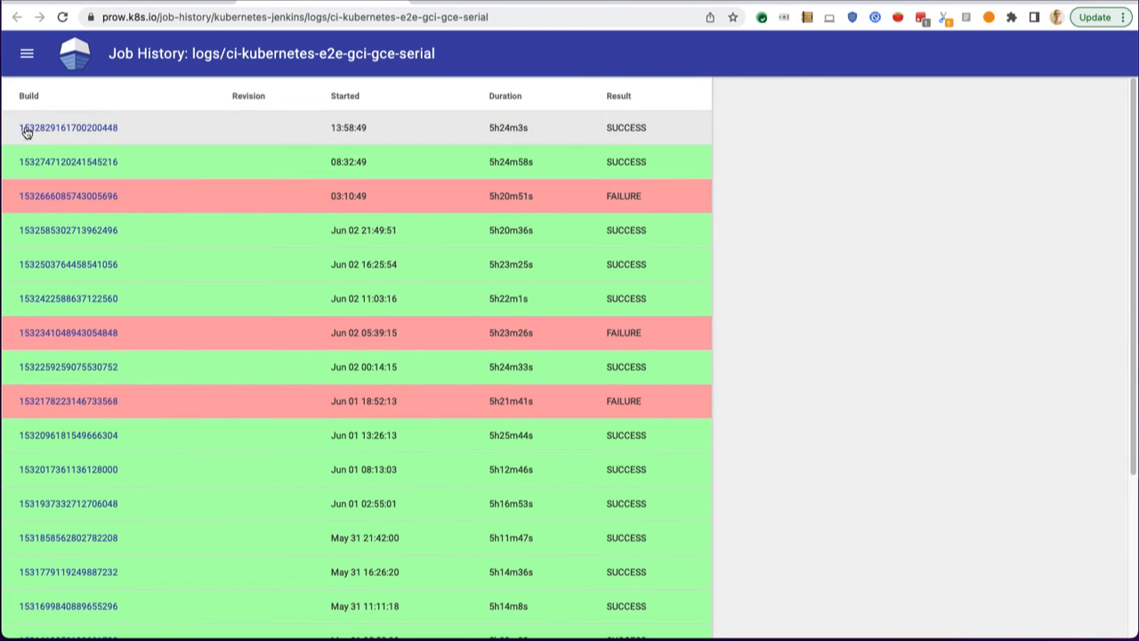
pyautogui.moveTo(645, 175)
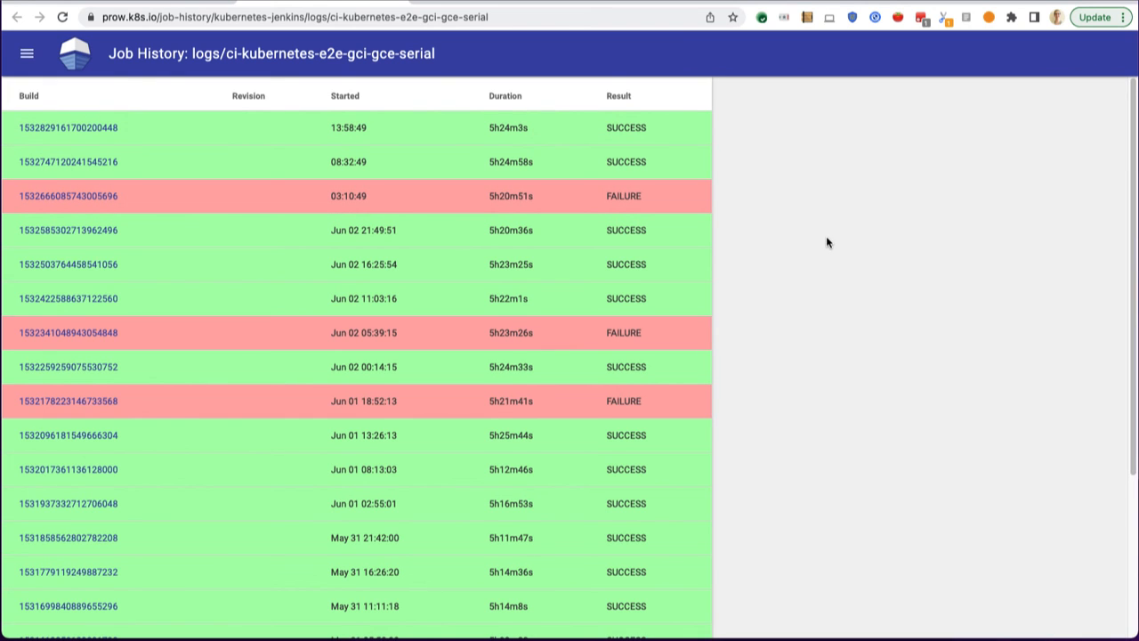
pyautogui.scroll(-3)
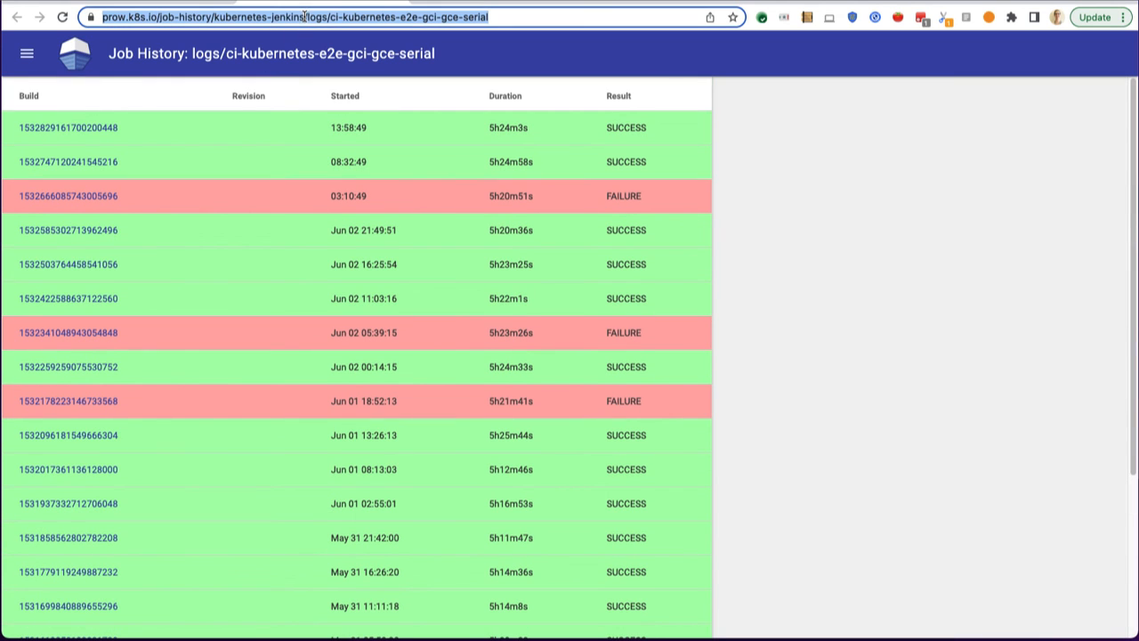
pyautogui.scroll(-3)
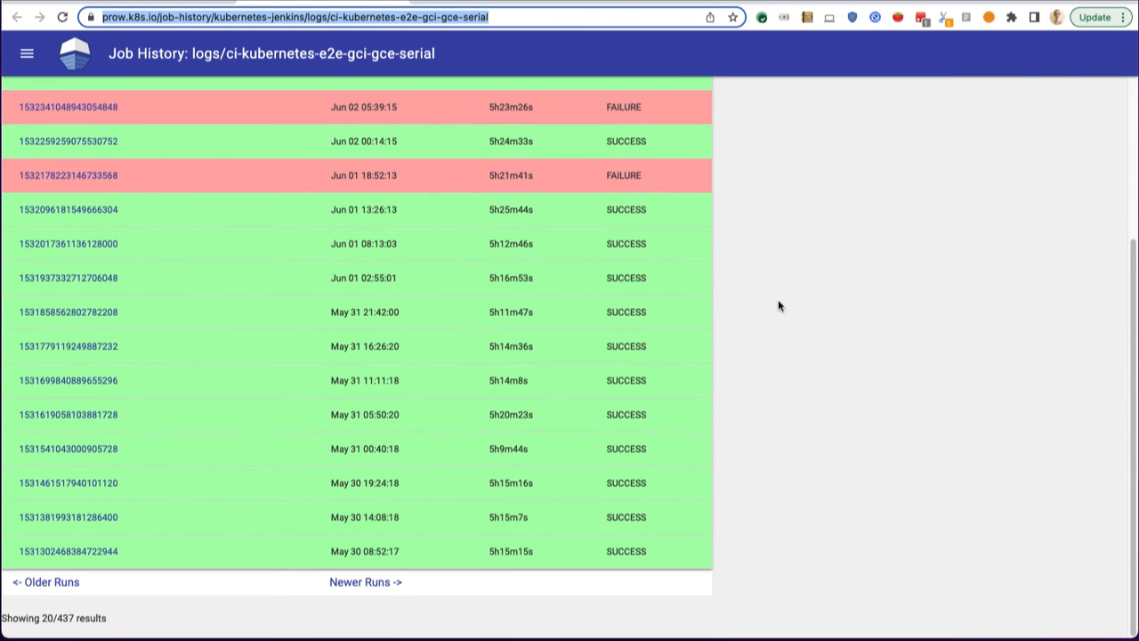
pyautogui.scroll(3)
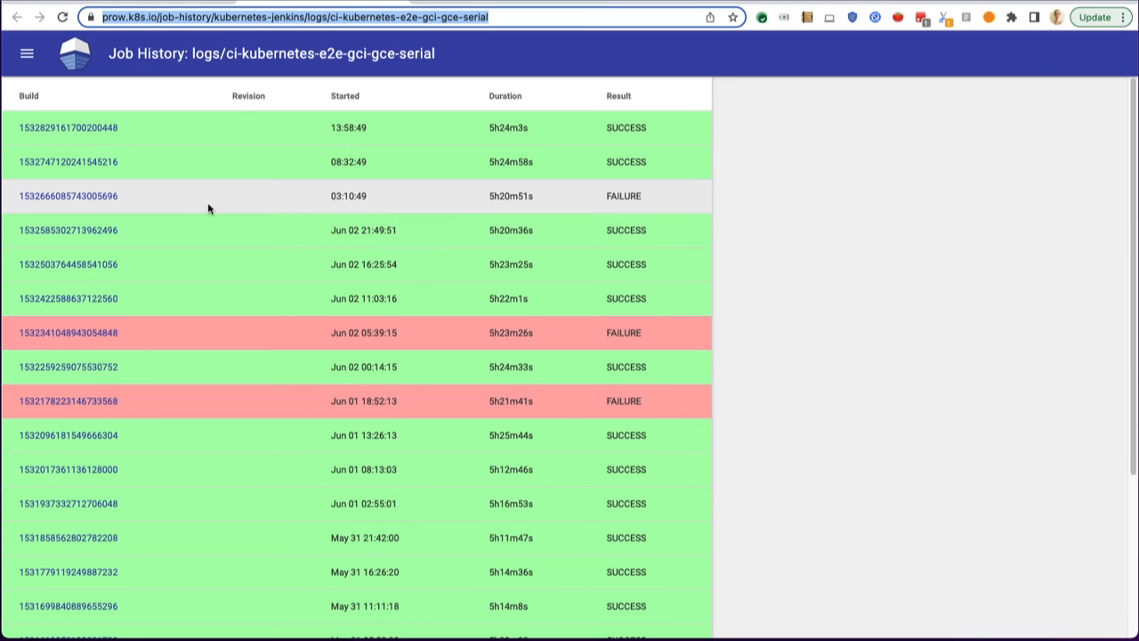
pyautogui.click(68, 196)
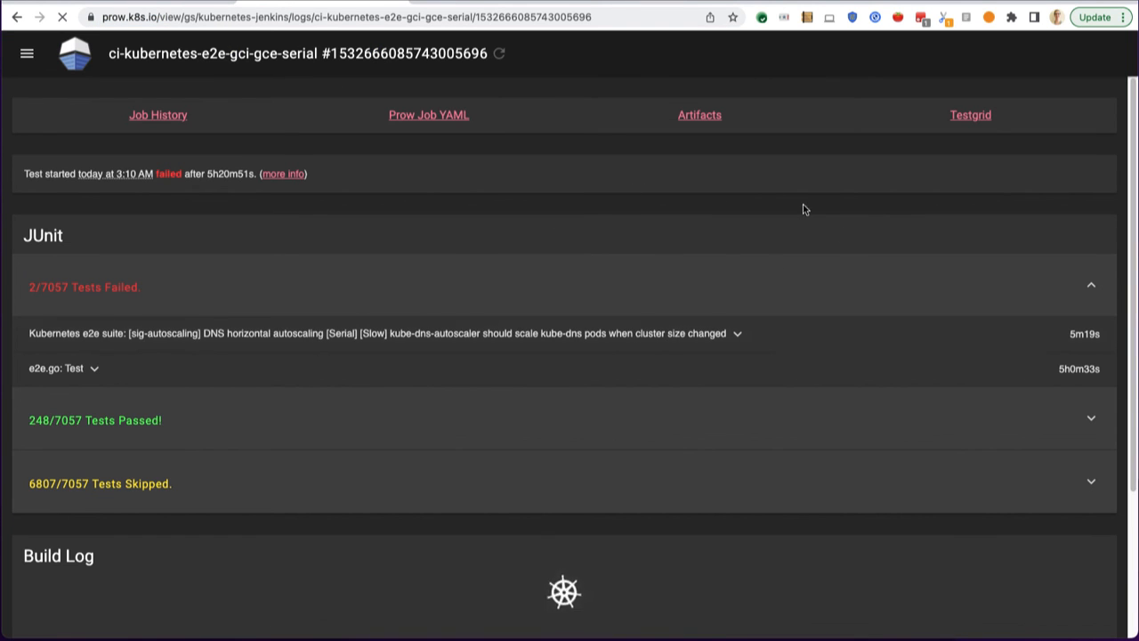
pyautogui.moveTo(508, 267)
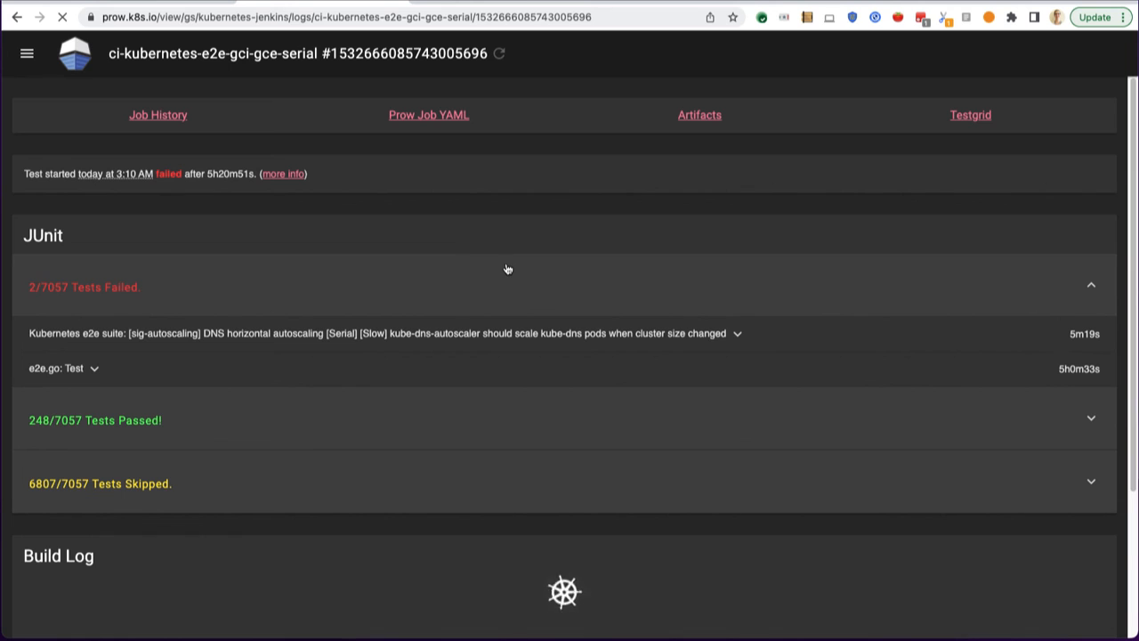
pyautogui.moveTo(706, 225)
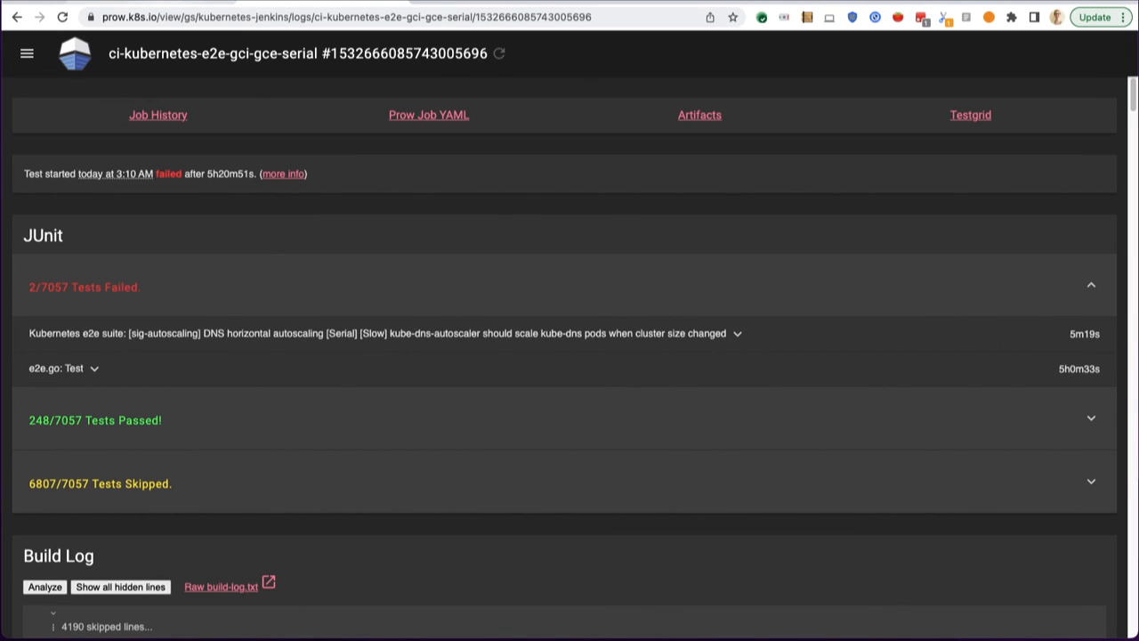
# Step: Follow the Testgrid link back to the gce-cos-master-serial grid
pyautogui.click(970, 114)
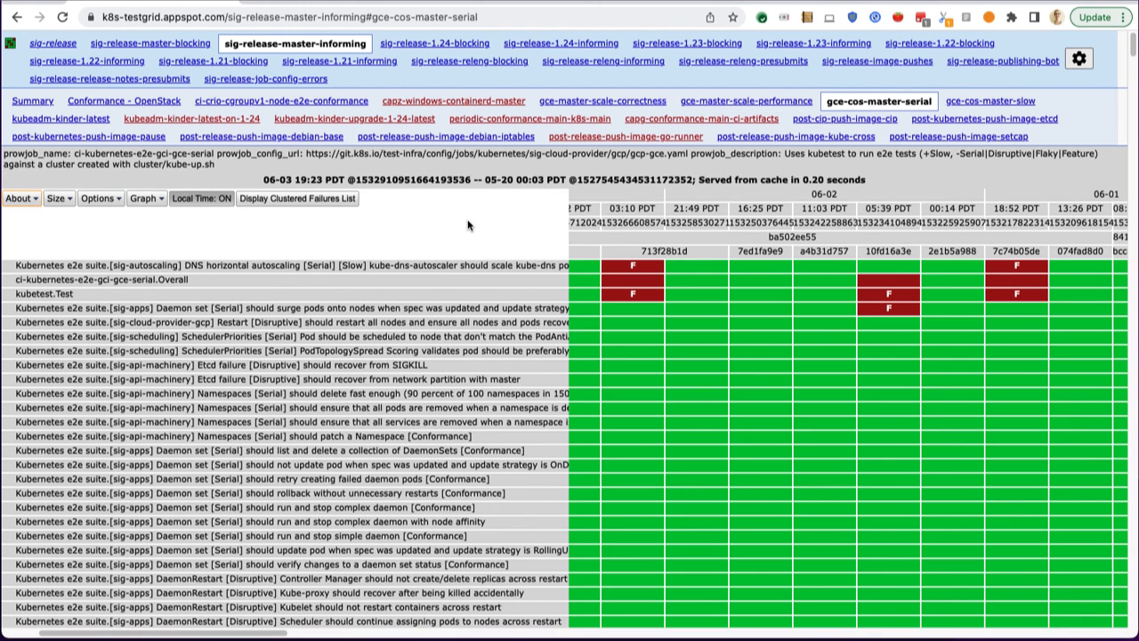
pyautogui.moveTo(426, 242)
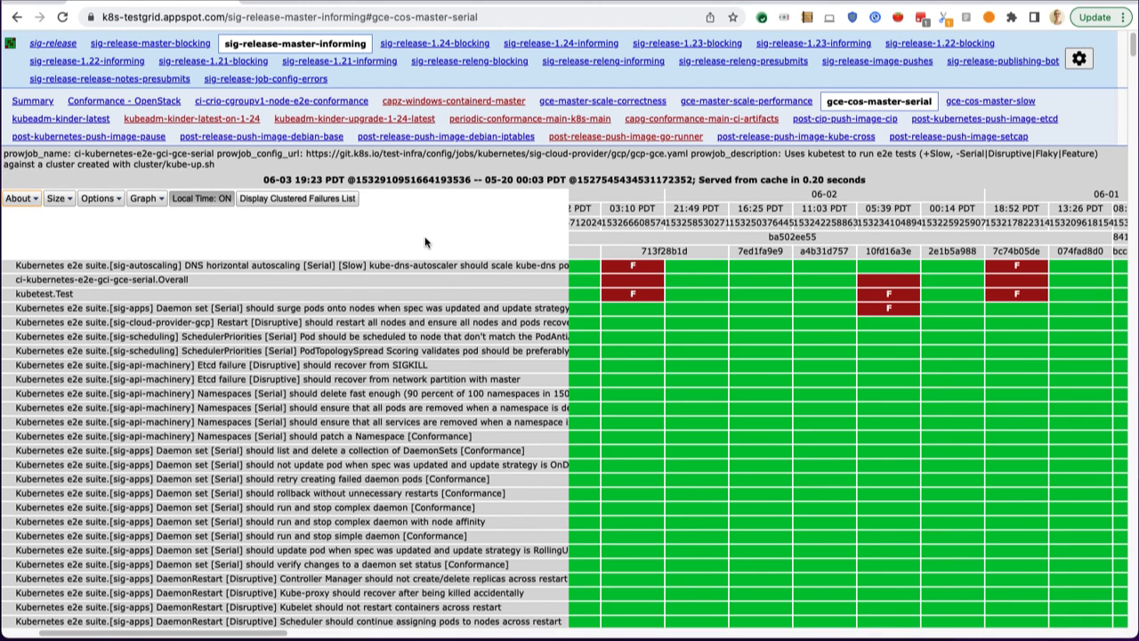